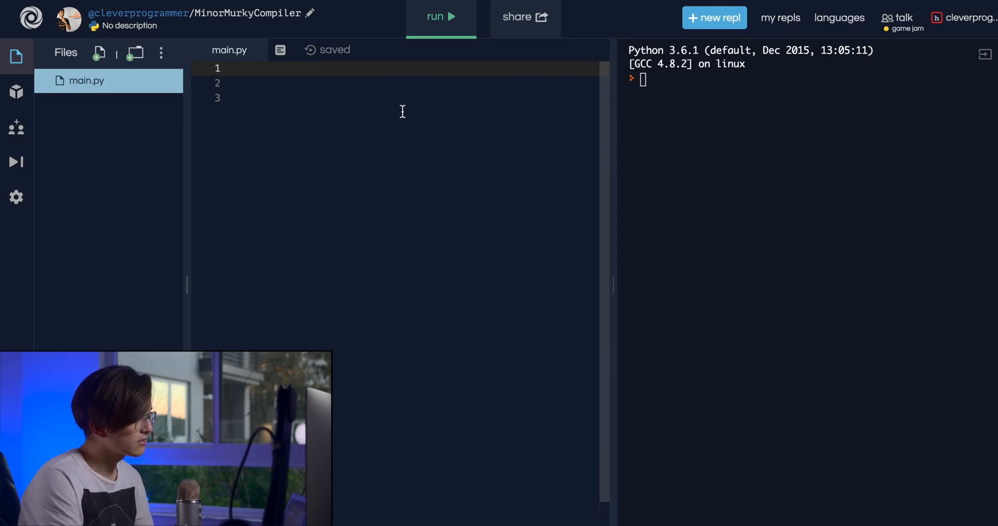
- Write the list literal [1, 2, 3] on line 1 of main.py
text([])
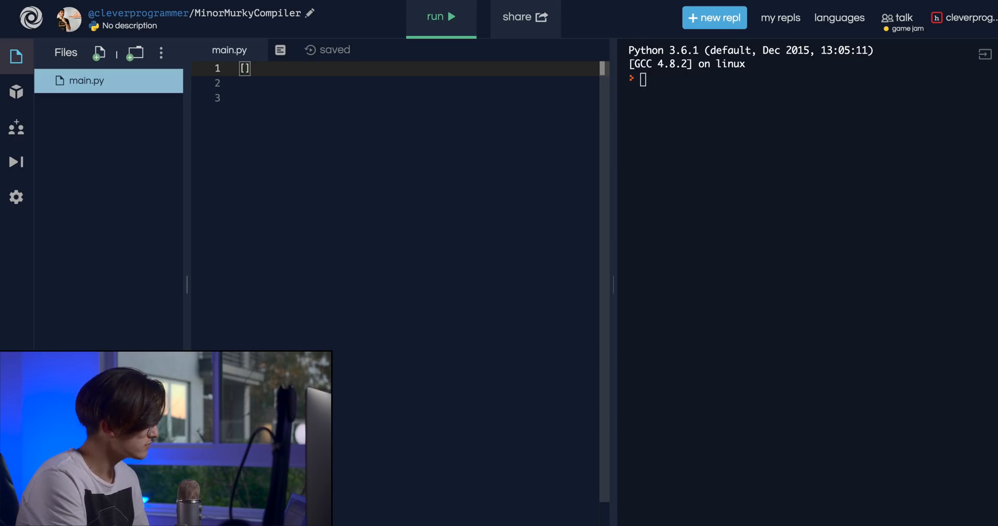
text(1)
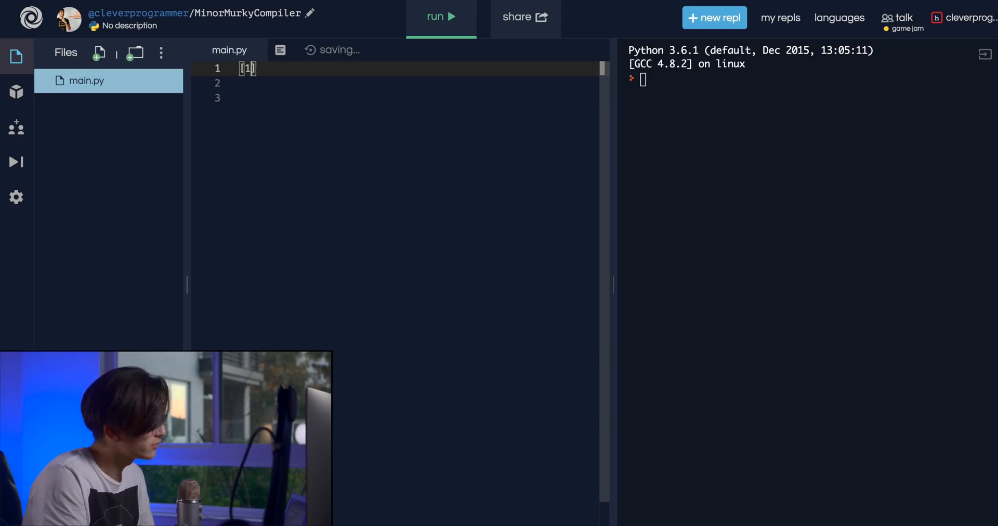
text(, 2, 3)
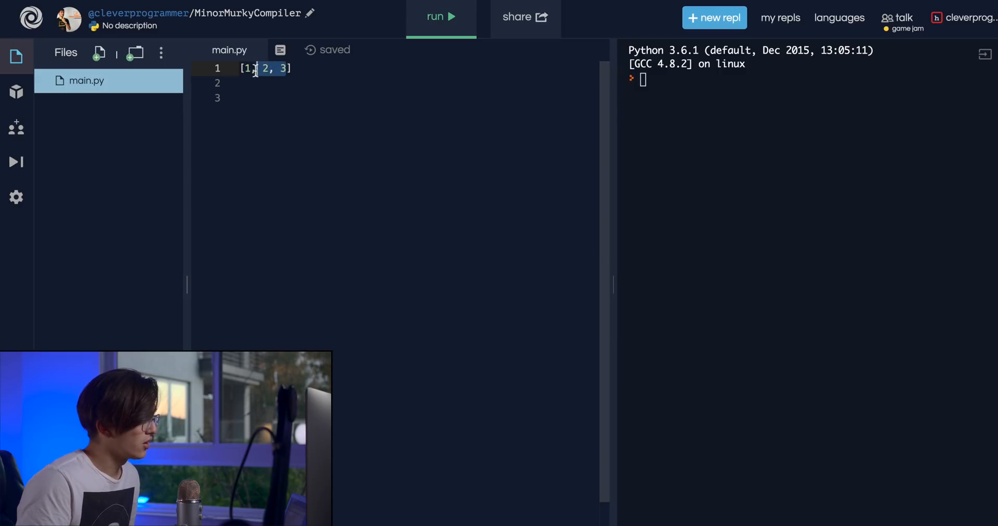
key(Delete)
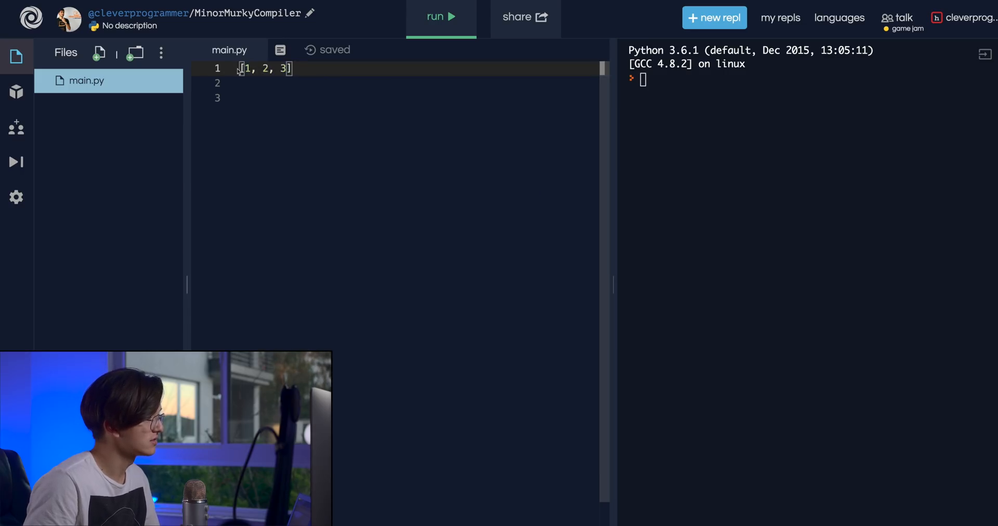
- Assign the list to l, add print(l), and run to output [1, 2, 3]
text(l =)
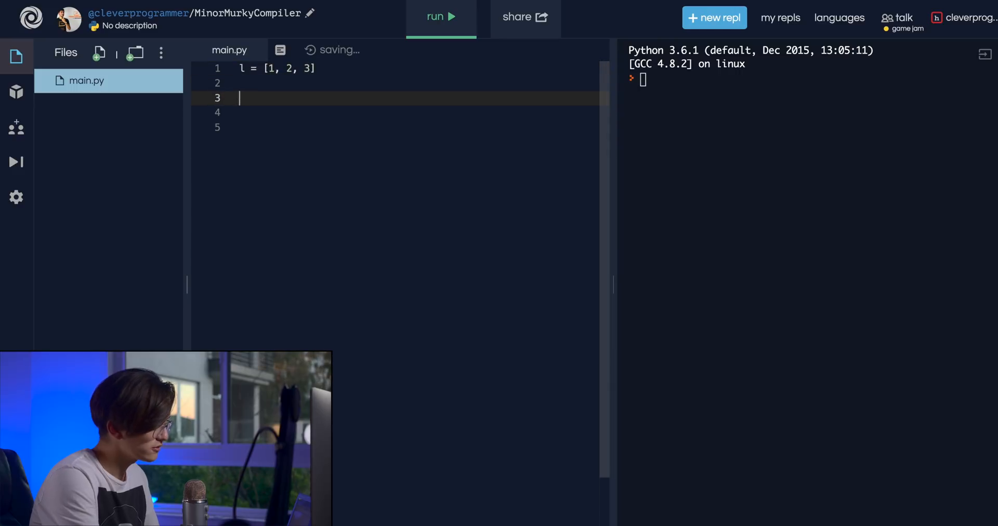
text(print(l)
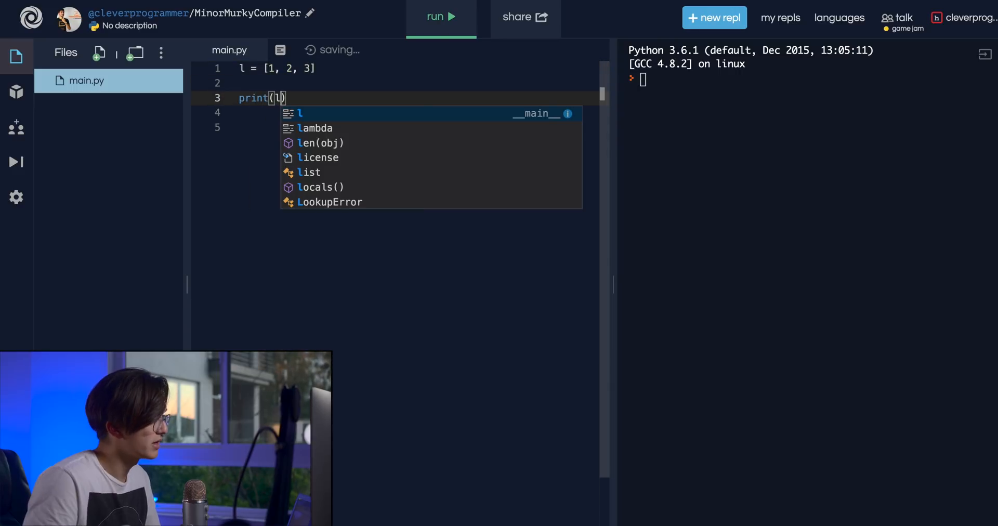
click(438, 16)
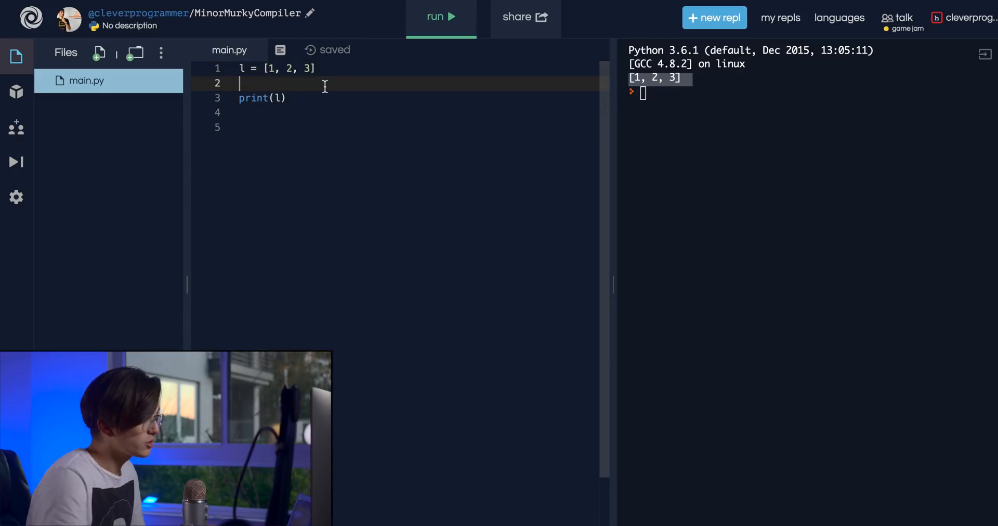
key(enter)
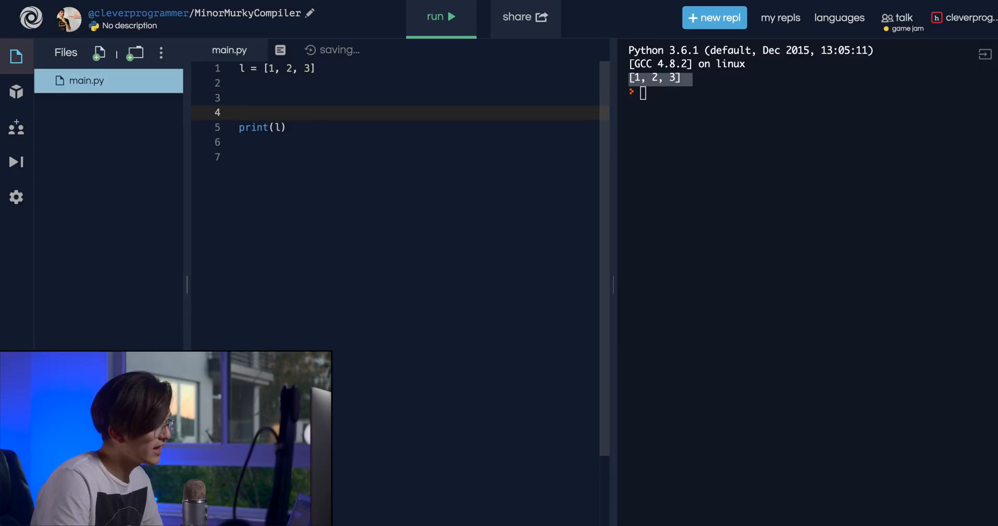
- Add l2 = [1, "sting", 'slkd', 4.3, True, [1,2,3]] on a new line
text([])
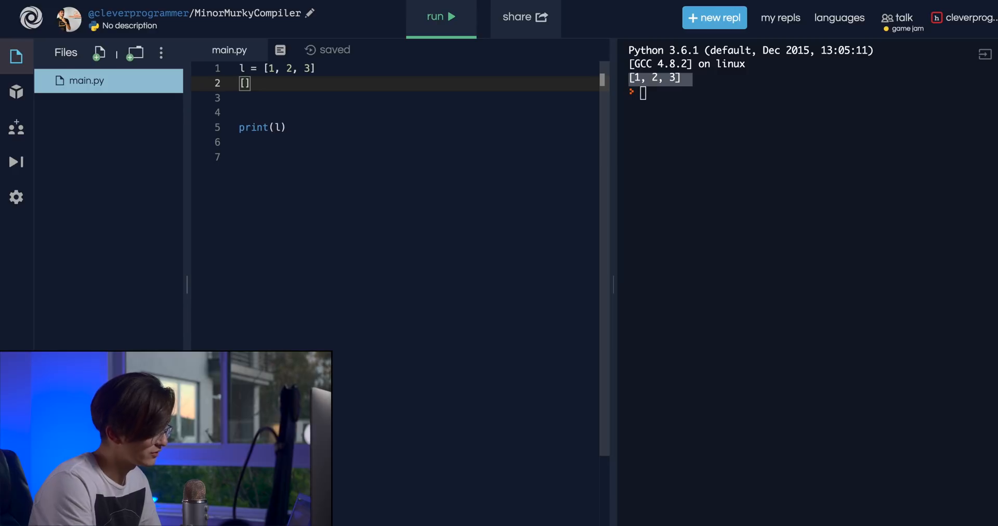
text(1, "")
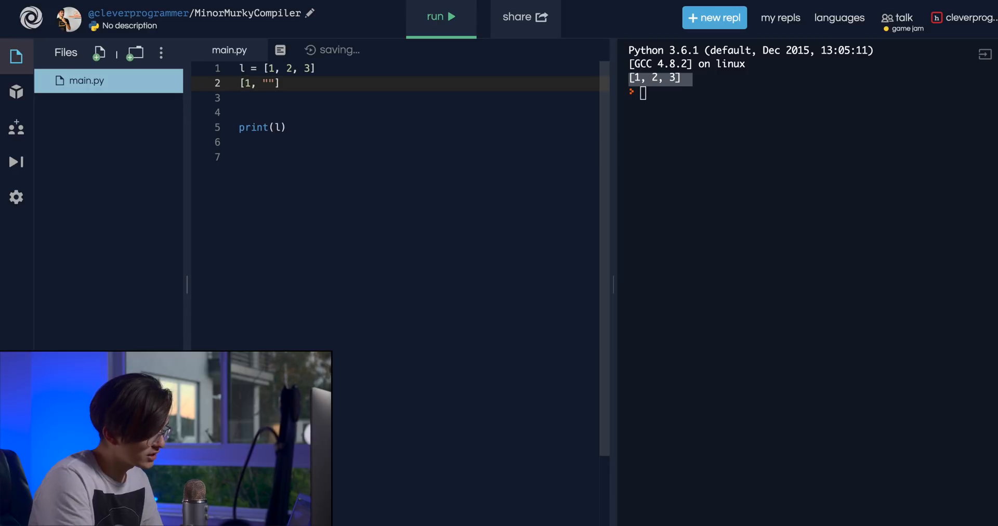
text(sting)
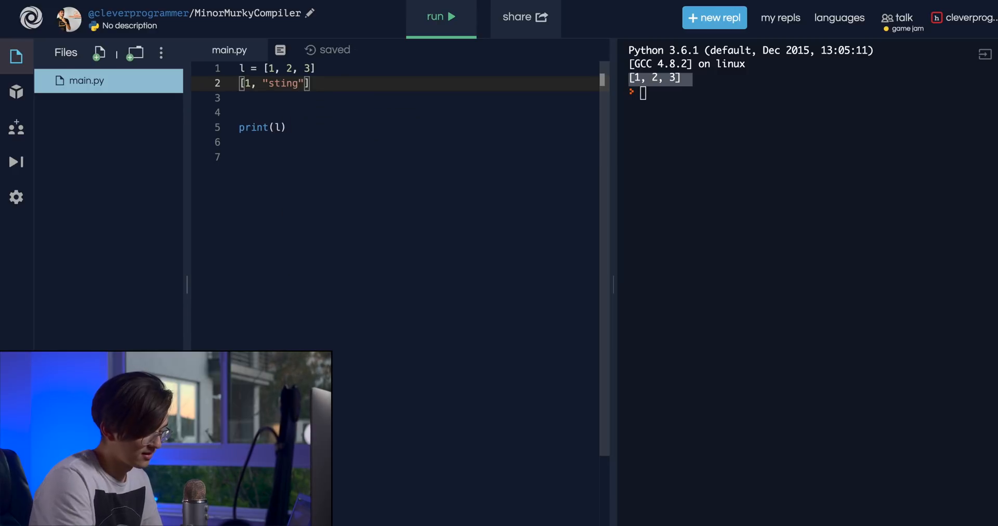
text(, '')
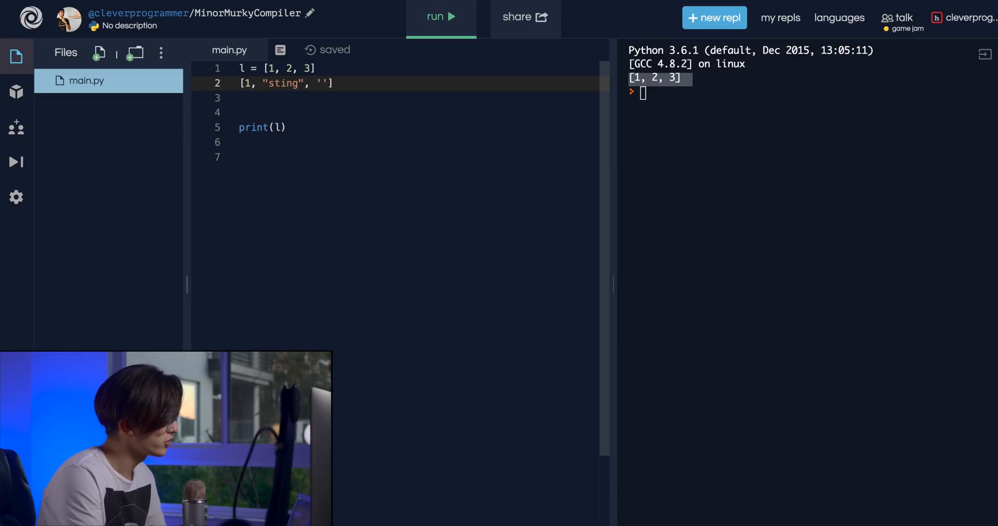
text('slkd', 4.)
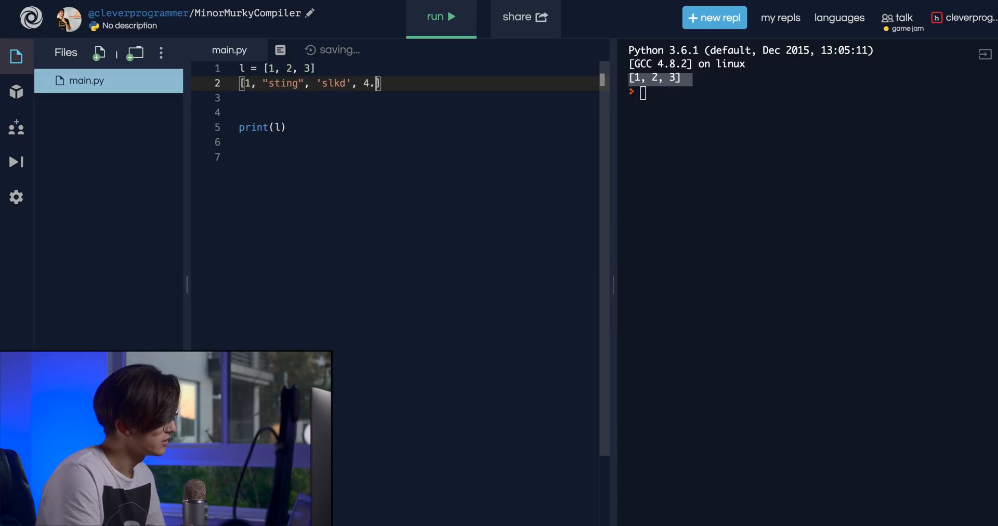
text(3, Tu)
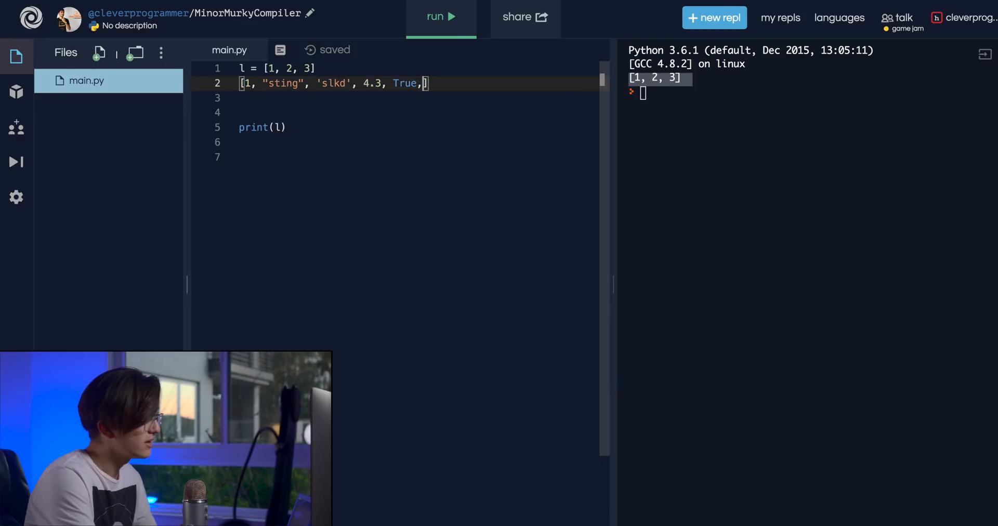
text([])
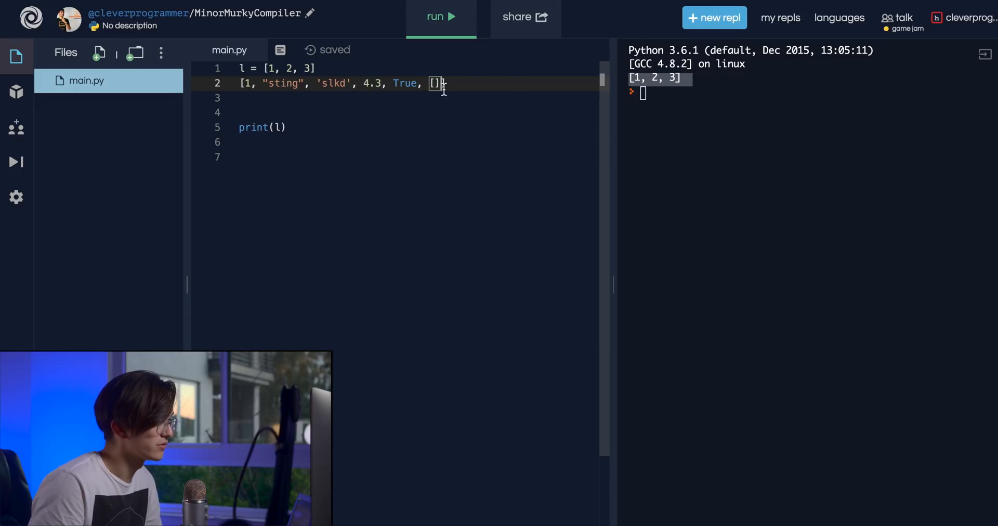
text(1,2,3)
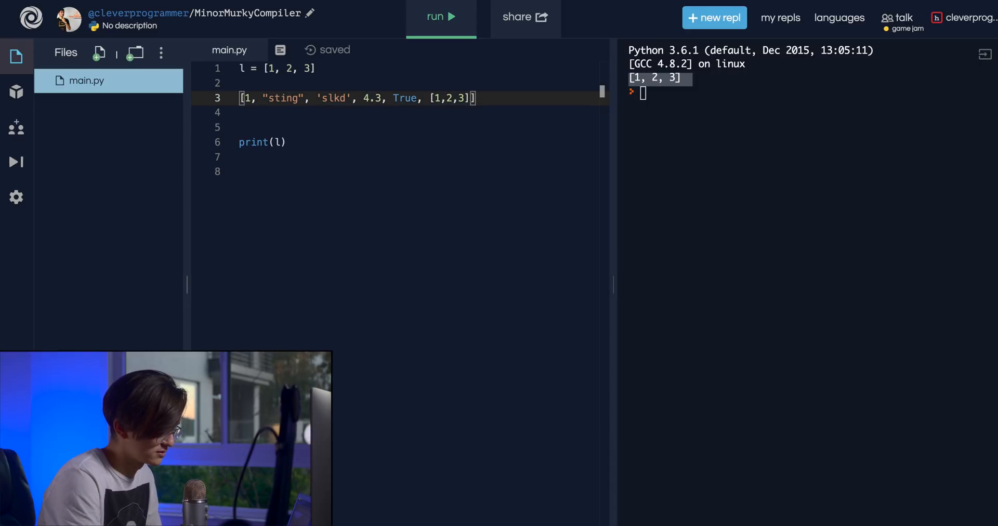
text(l2 =)
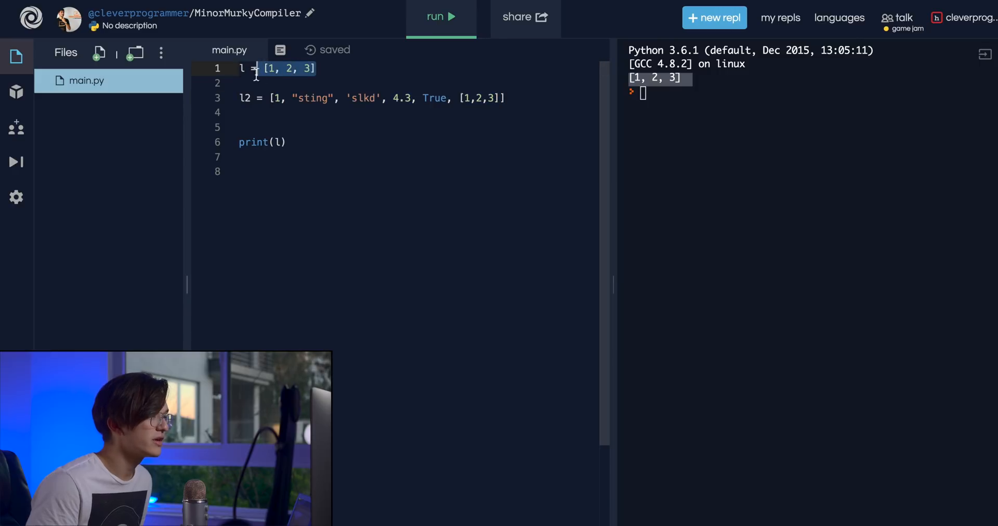
- Switch the print to l2 and run to output the mixed list with its nested [1, 2, 3]
click(330, 68)
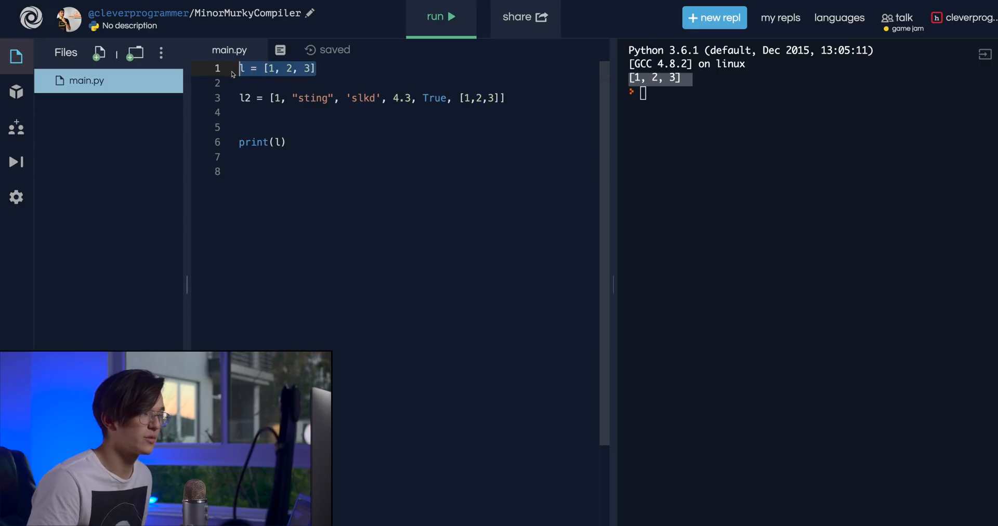
mouse_move(469, 117)
text(2)
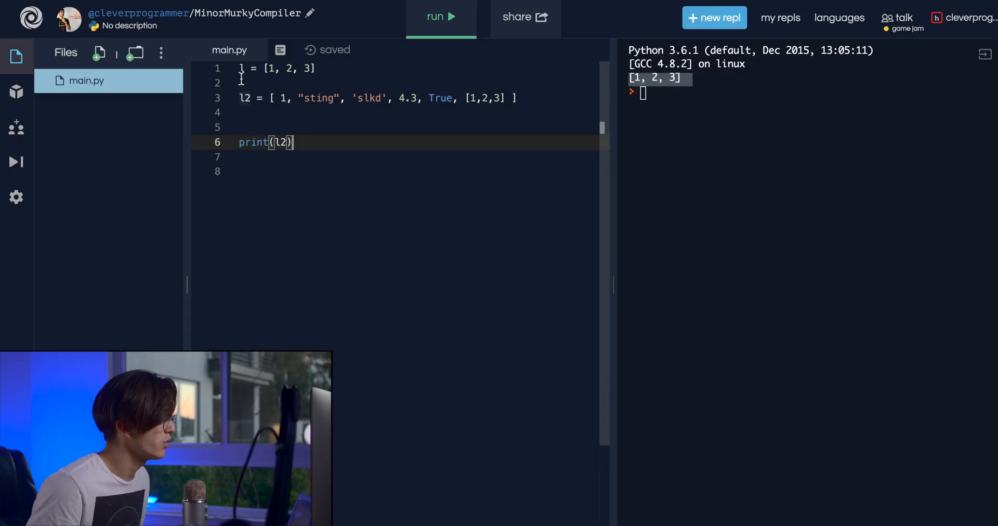
click(441, 17)
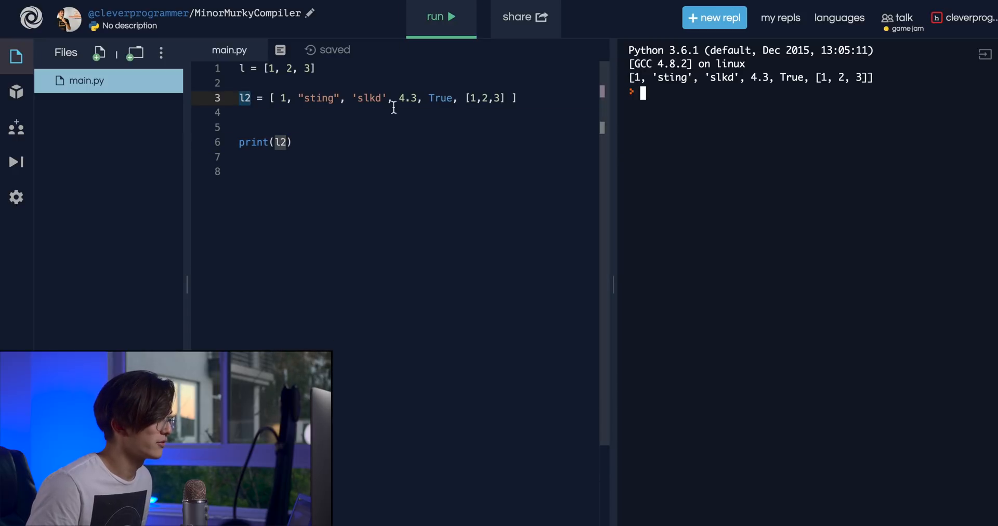
mouse_move(407, 169)
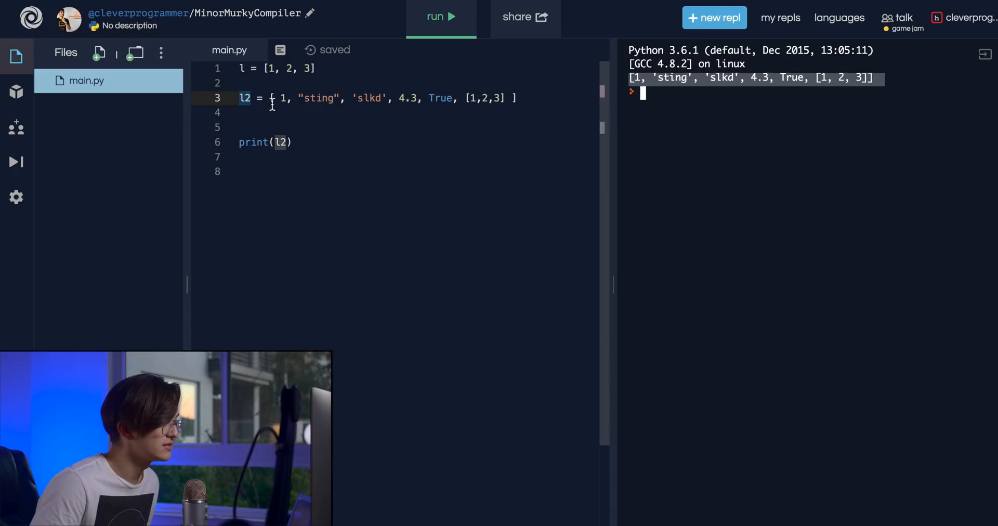
drag(269, 98, 518, 98)
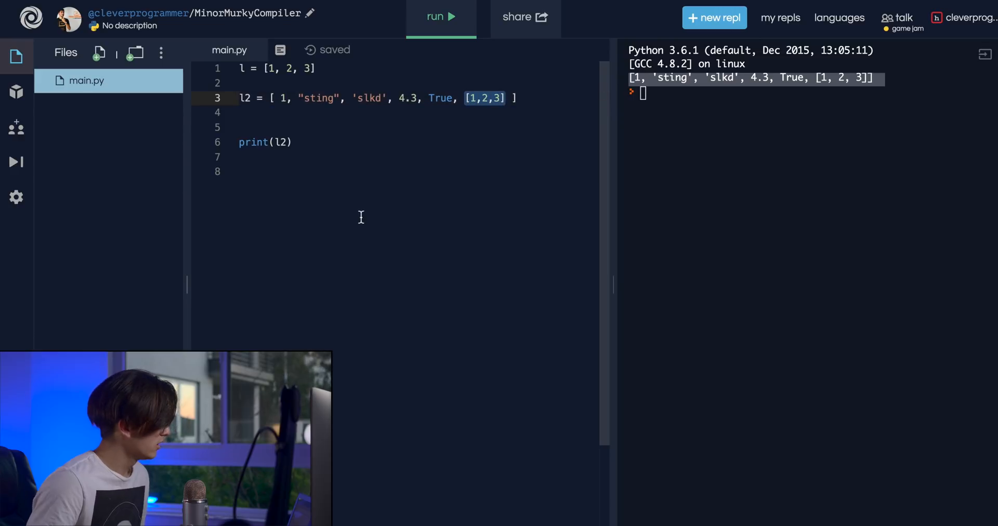
mouse_move(536, 118)
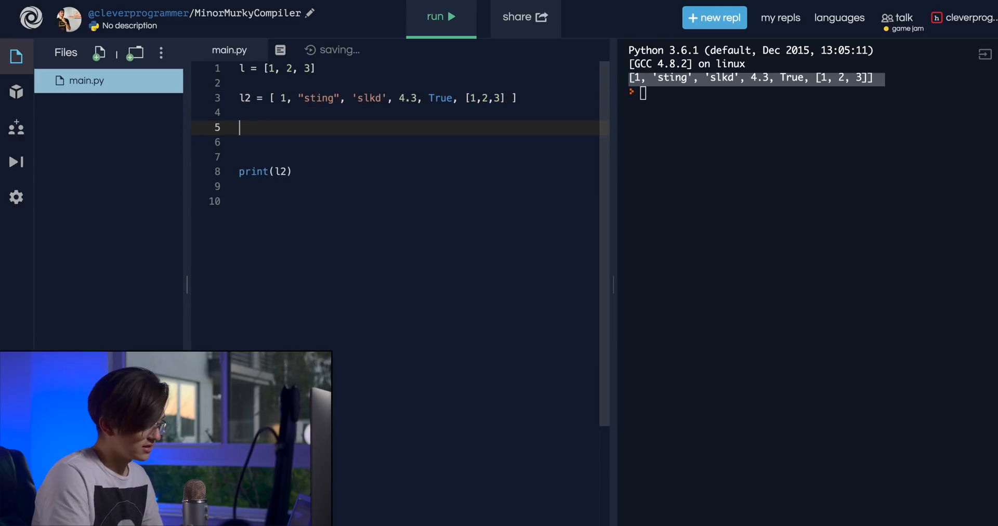
- Rename l2 to listTwo and change the print to print(listTwo[0])
key(Backspace)
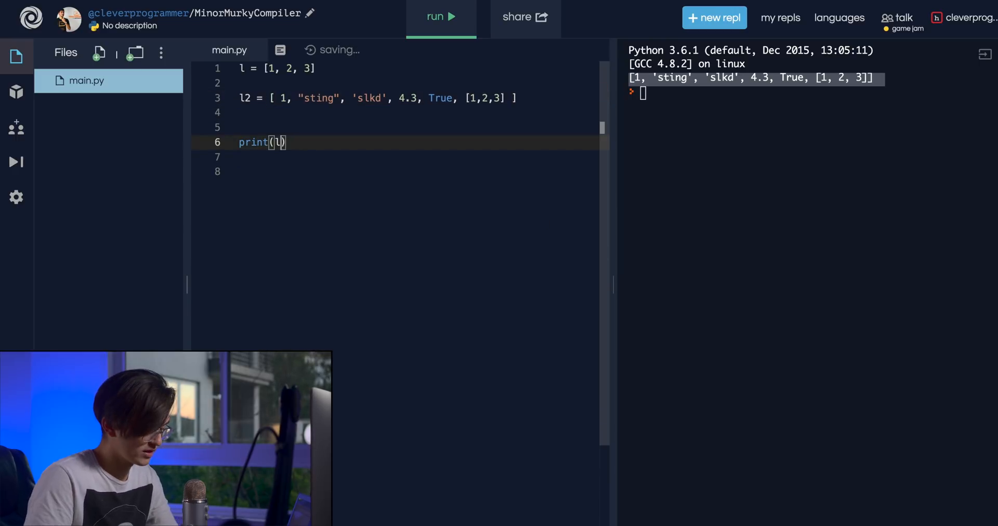
text([])
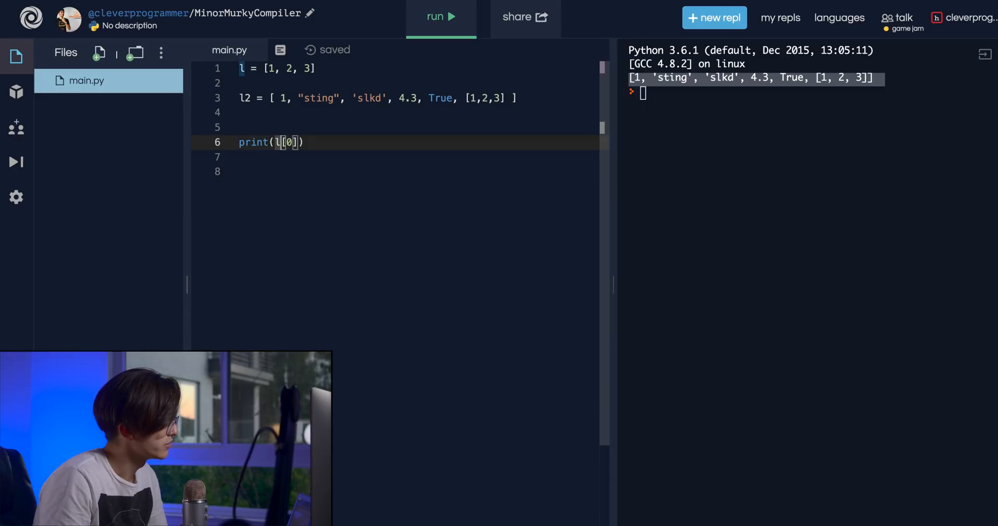
text(2)
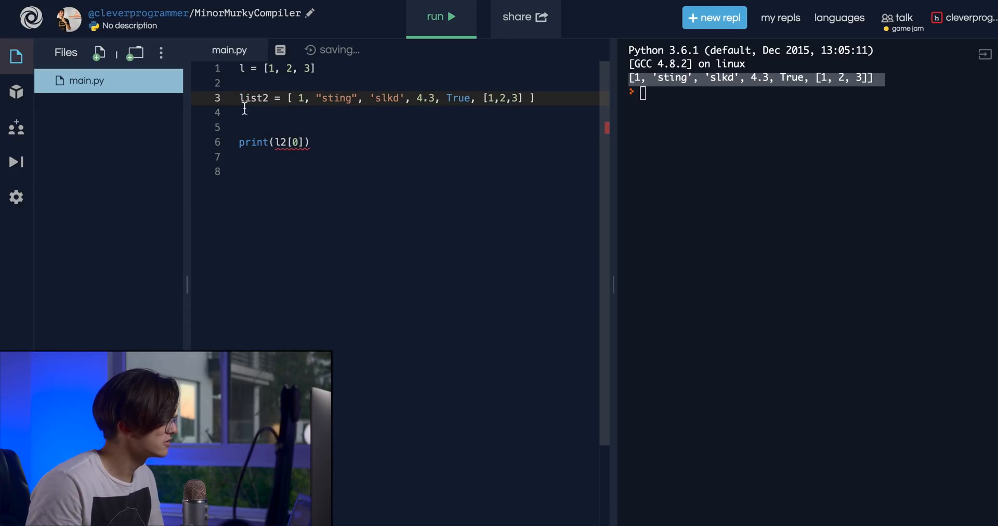
key(Backspace)
text(Two)
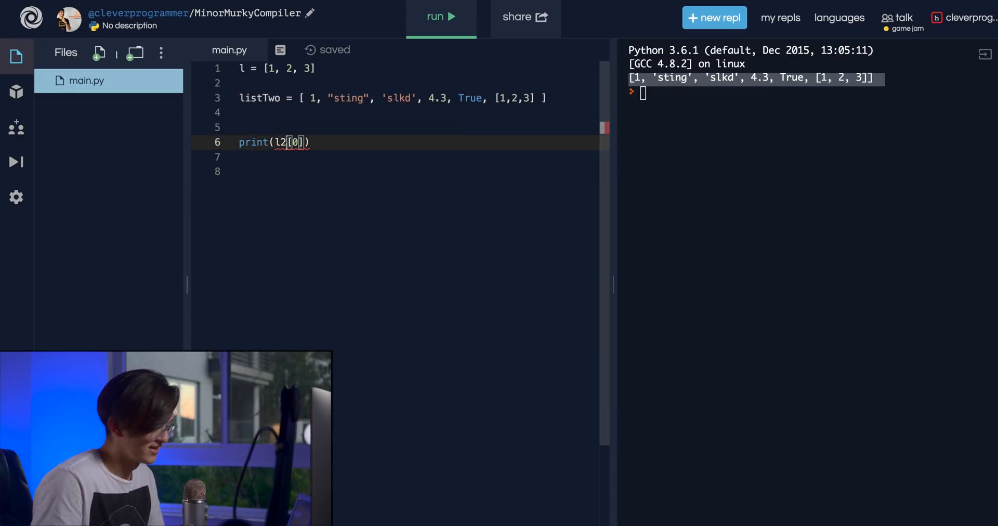
text(istTwo)
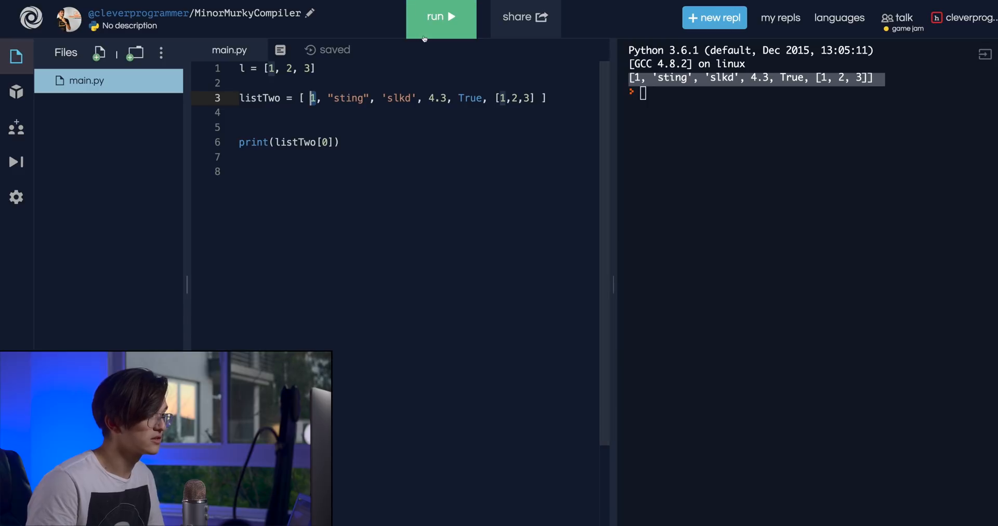
- Add print lines for listTwo[1] through listTwo[5] and run to output each item
click(441, 16)
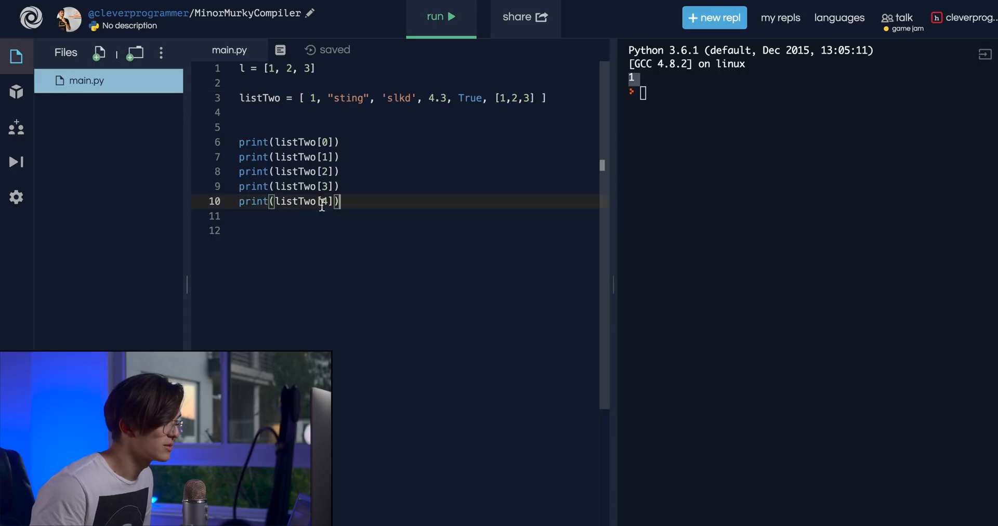
click(441, 17)
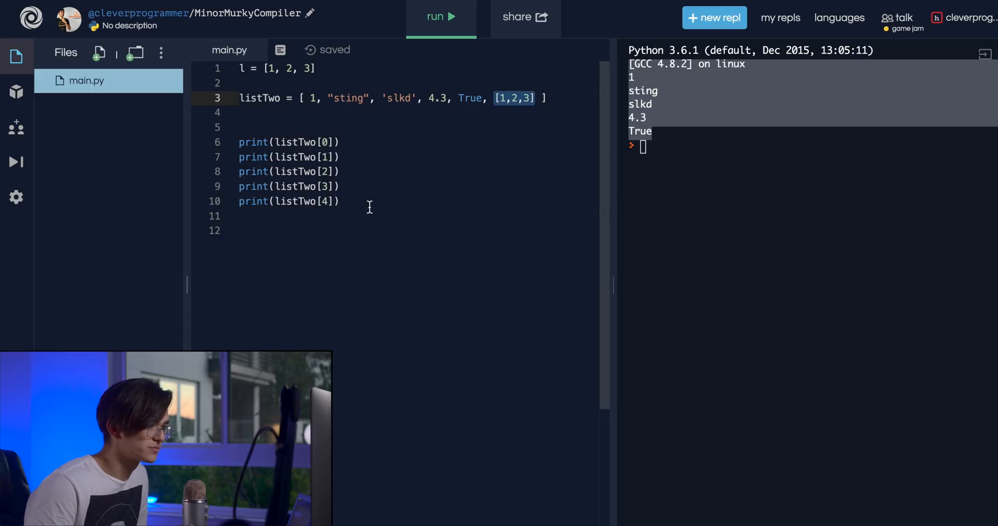
text(print(listTwo[0]))
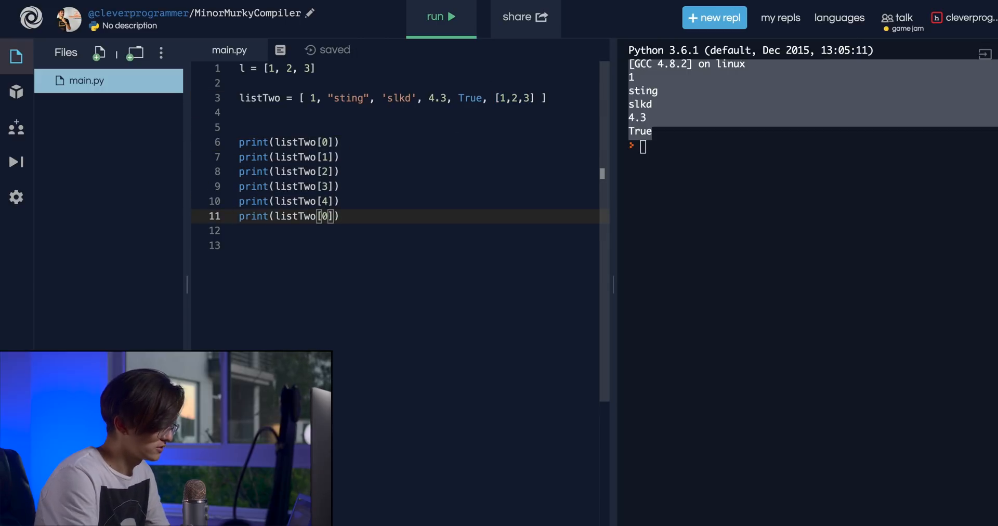
click(441, 16)
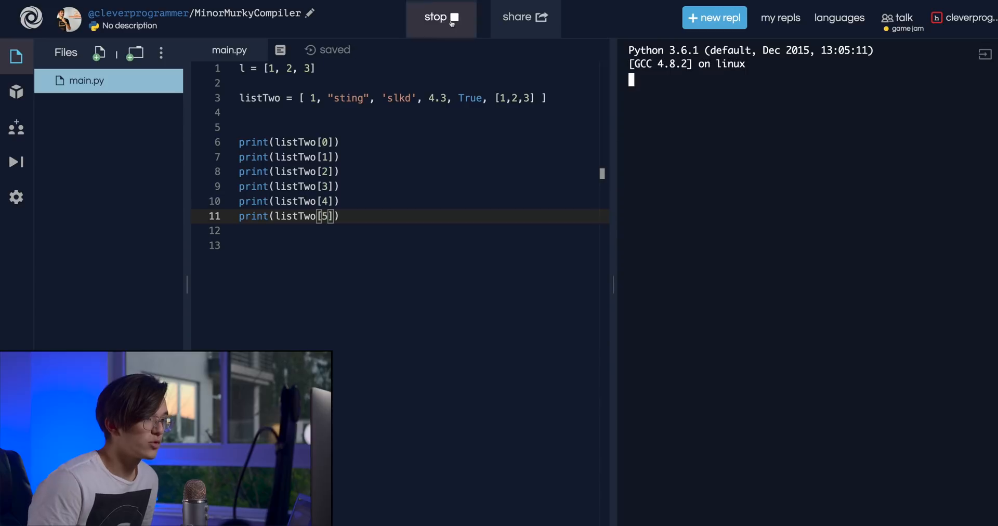
click(441, 17)
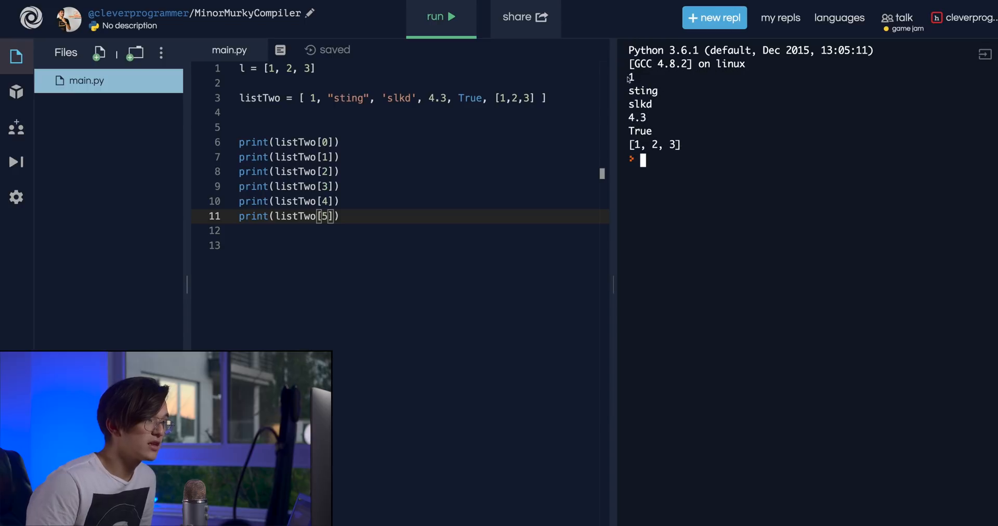
double_click(258, 97)
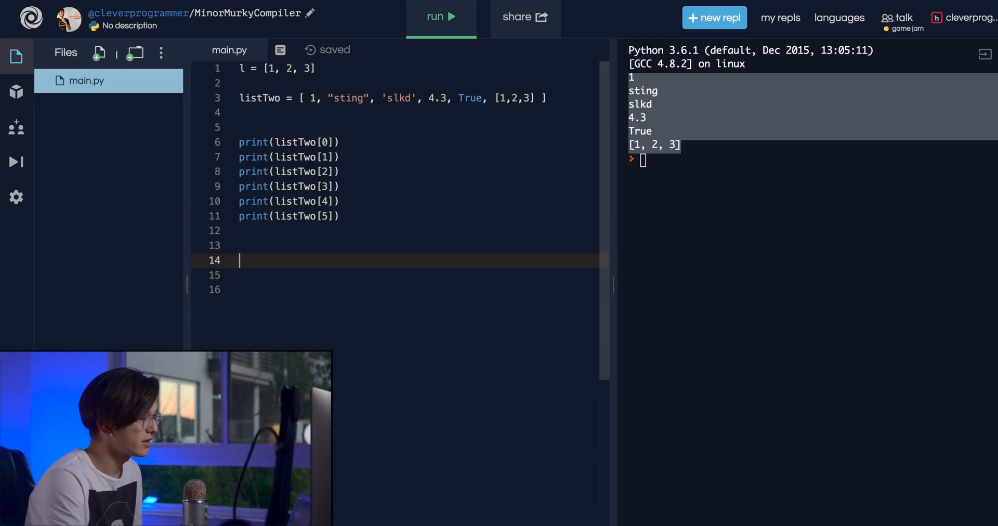
key(Enter)
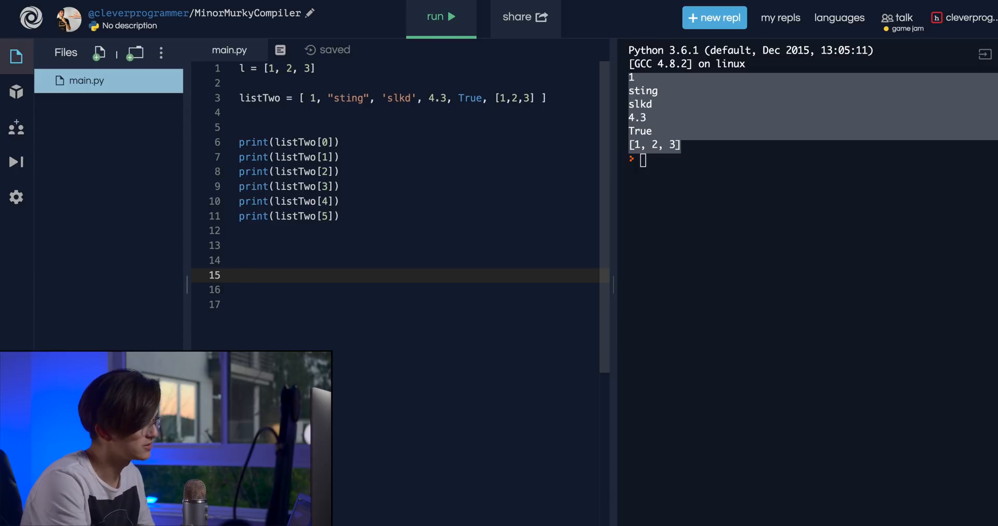
text(names)
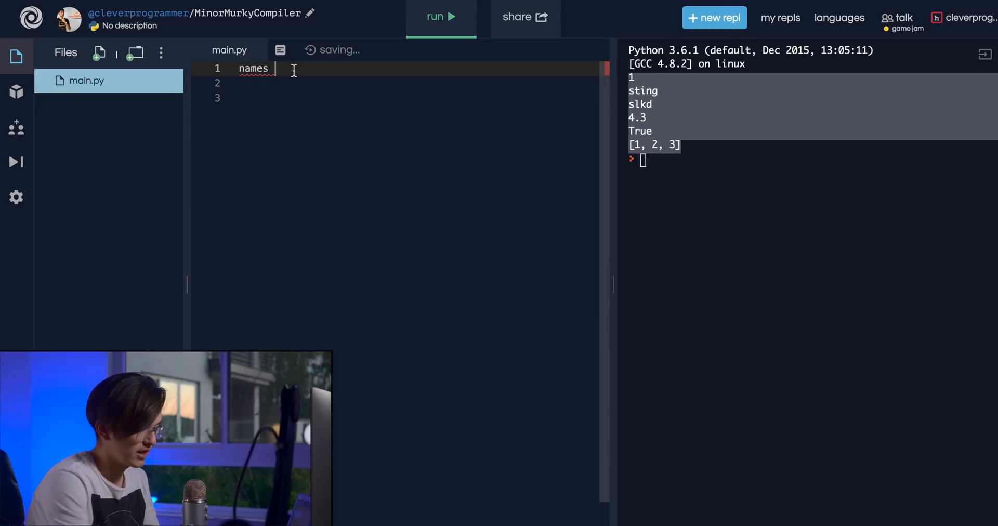
- Write names = ["Joe", "john", "james"] on line 1 and run it
text(= [])
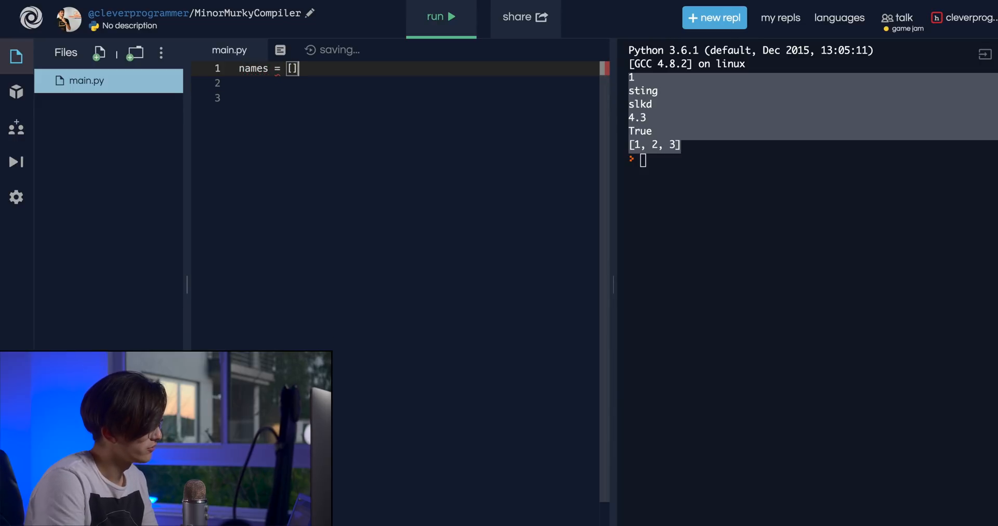
text("Joe")
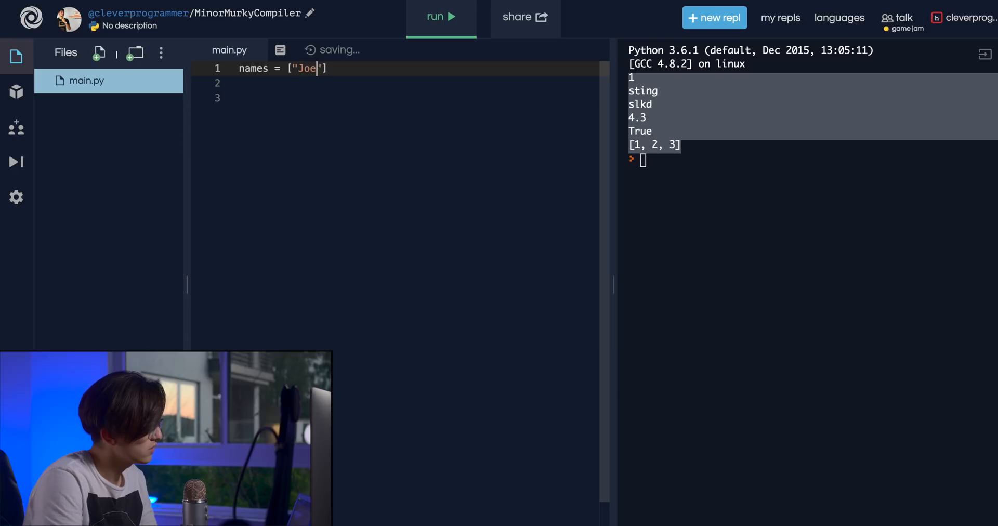
text(, "john",)
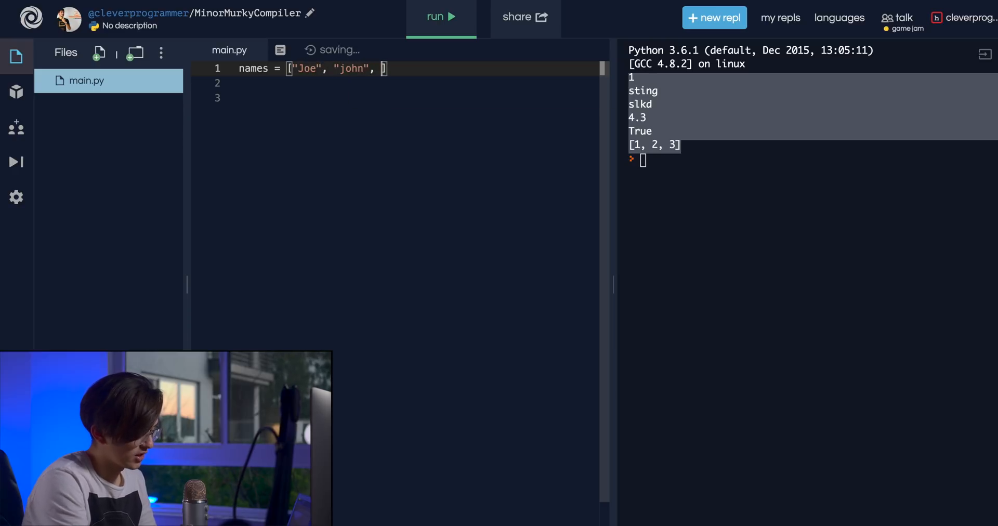
text("kam")
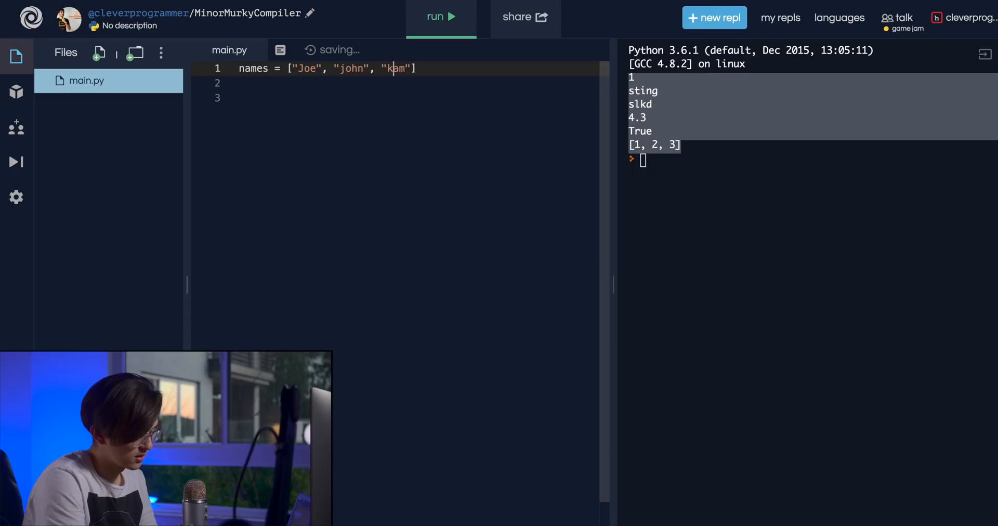
text(james)
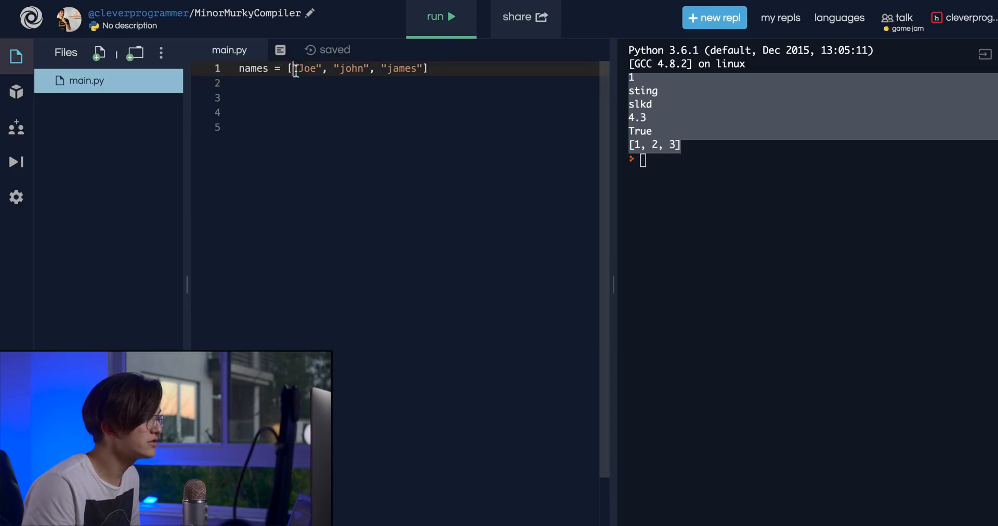
double_click(349, 69)
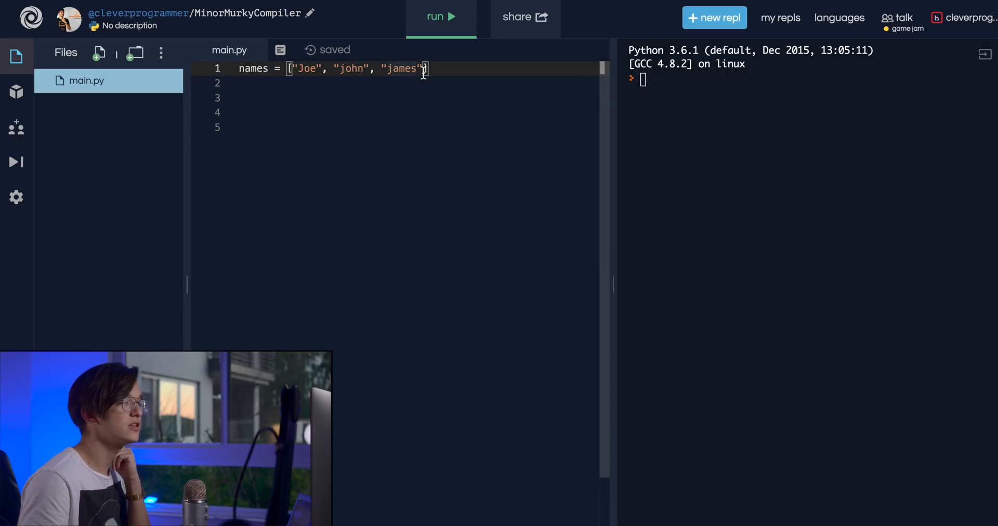
- Tidy the end of the names list and add a blank line below it
drag(293, 68, 423, 68)
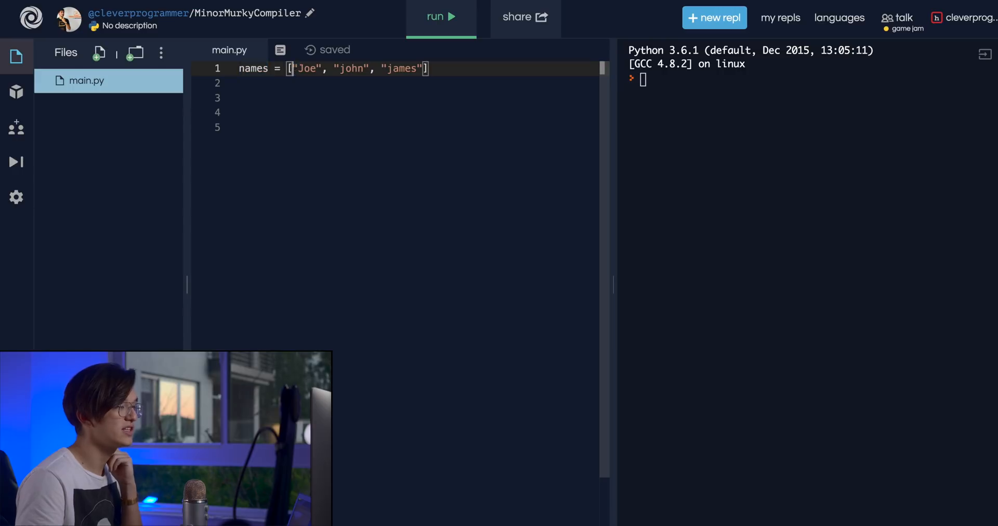
drag(291, 69, 423, 68)
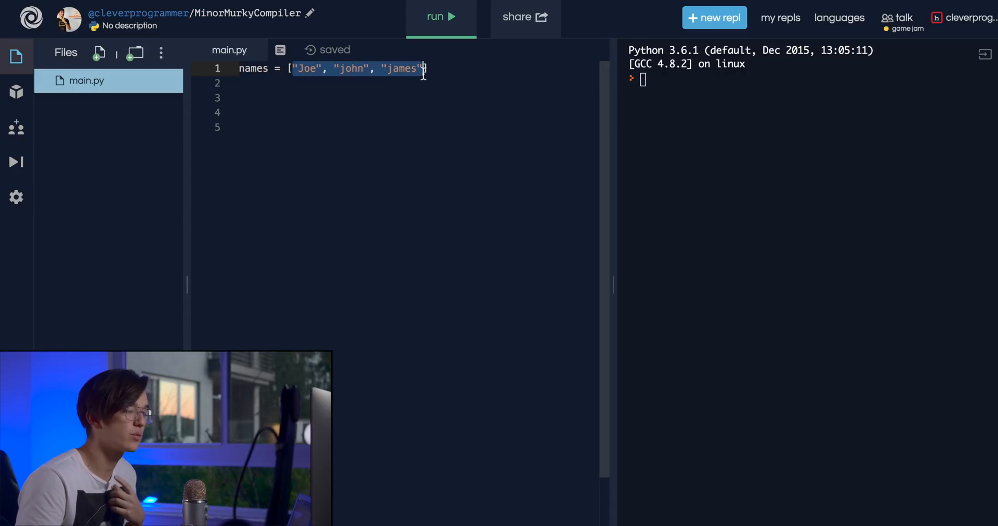
click(438, 145)
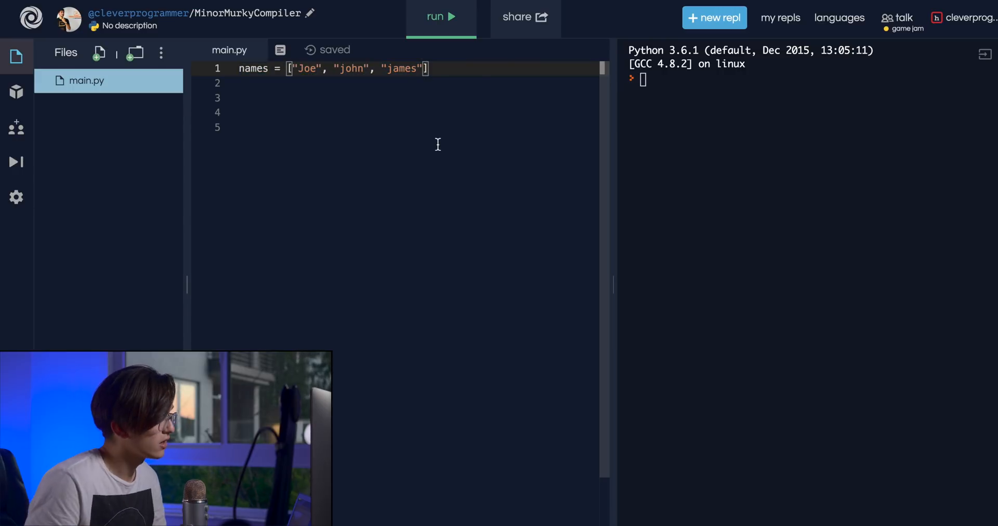
text(",)
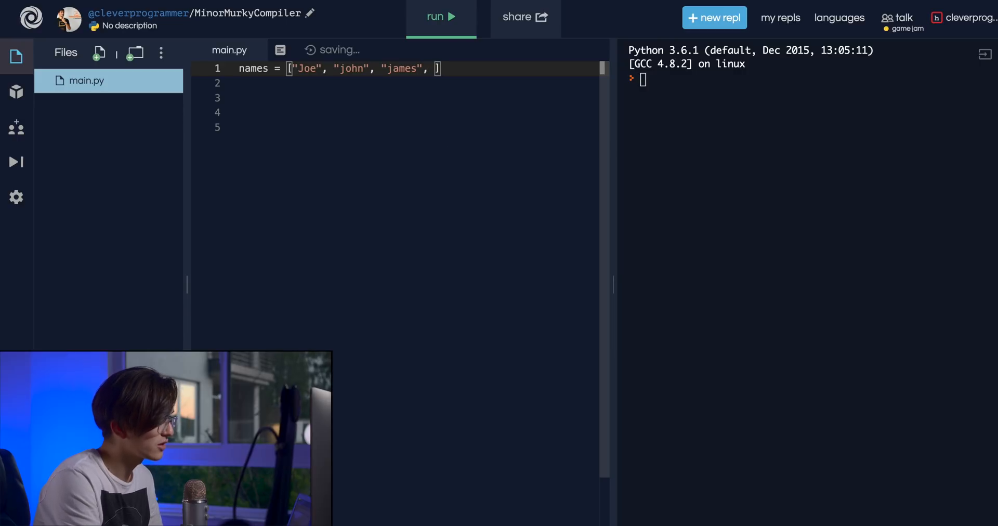
key(Backspace)
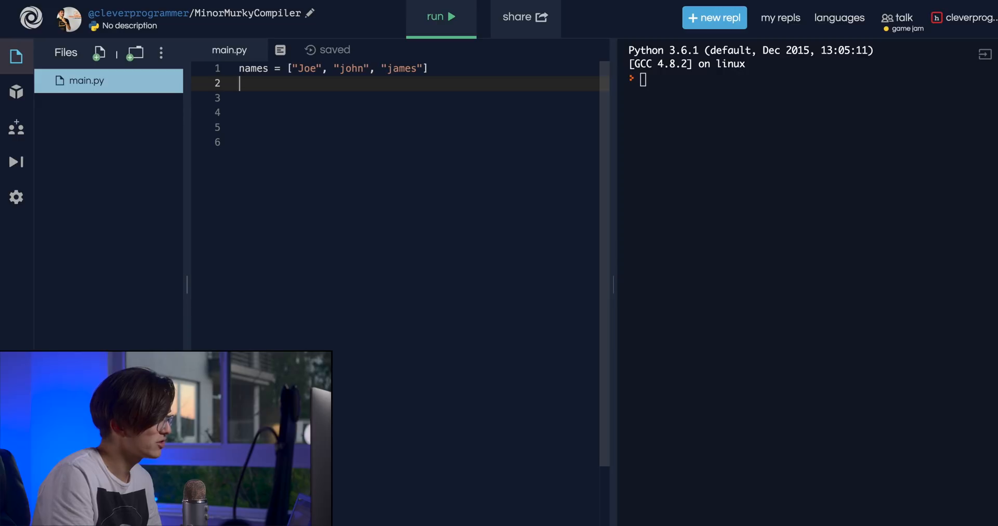
key(enter)
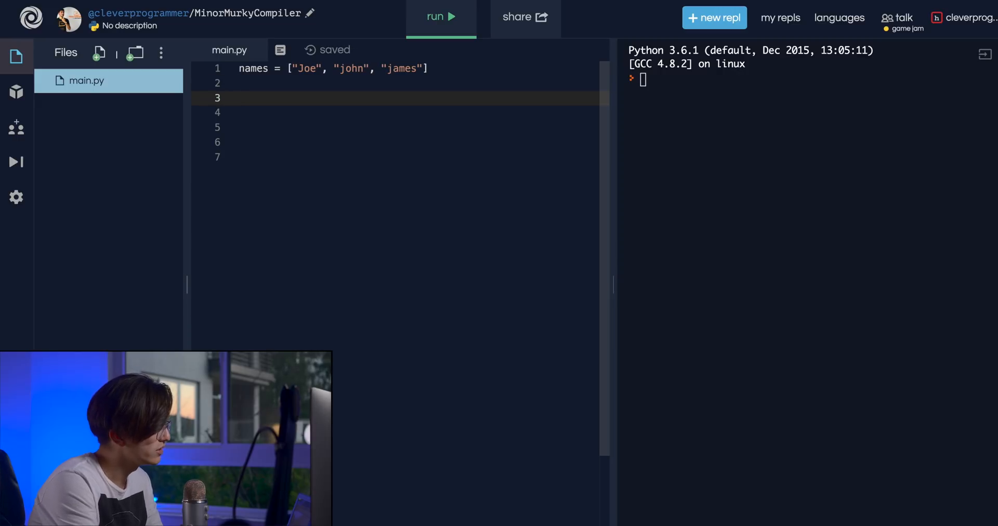
- Add names.append("gary") followed by a second print(names)
text(names.append()
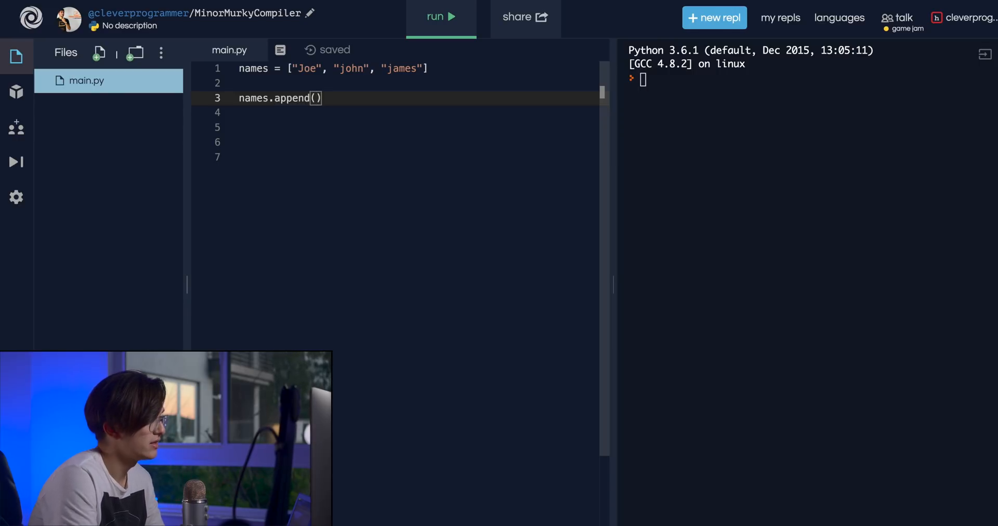
text("")
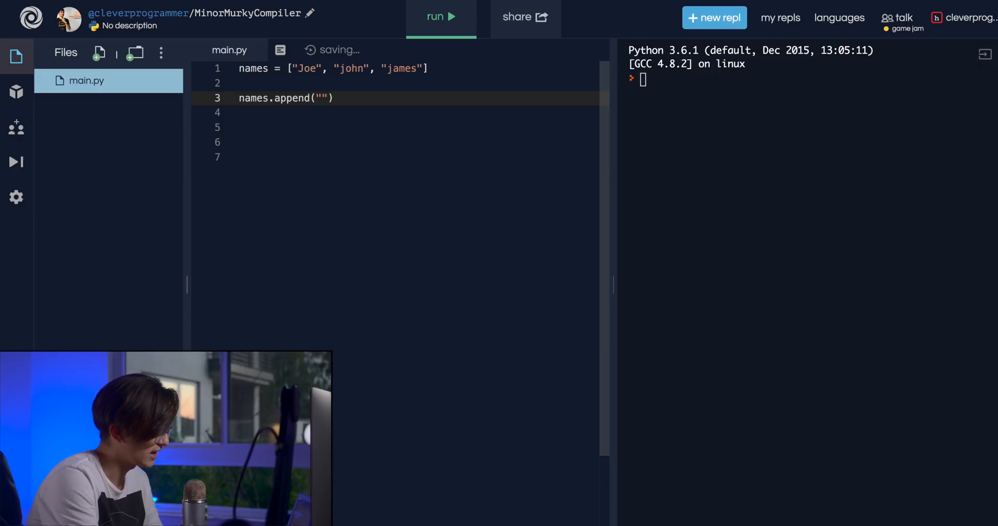
text(gary)
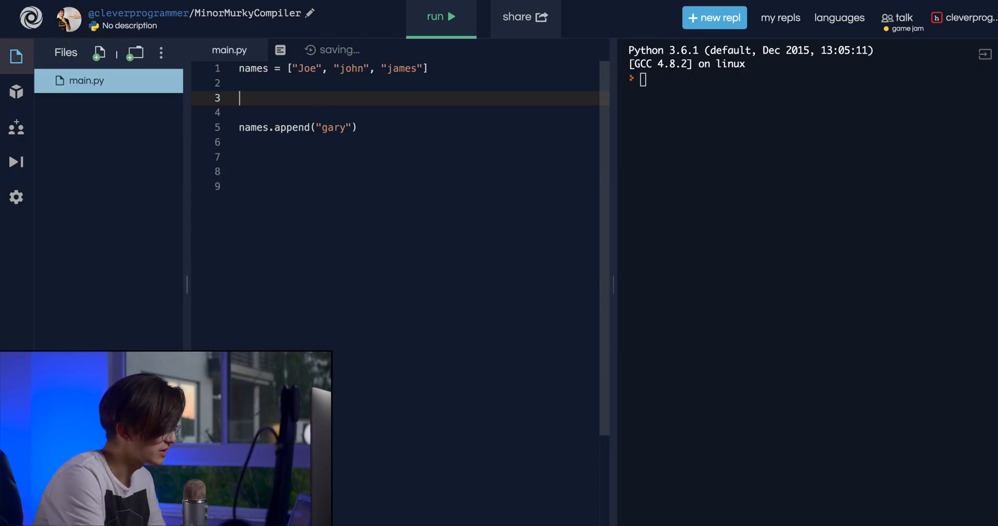
text(print)
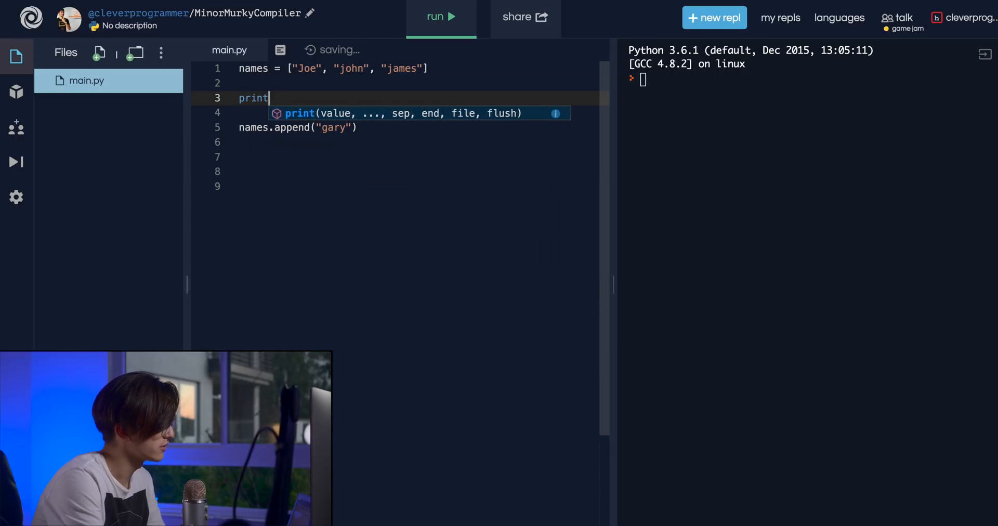
text((names)
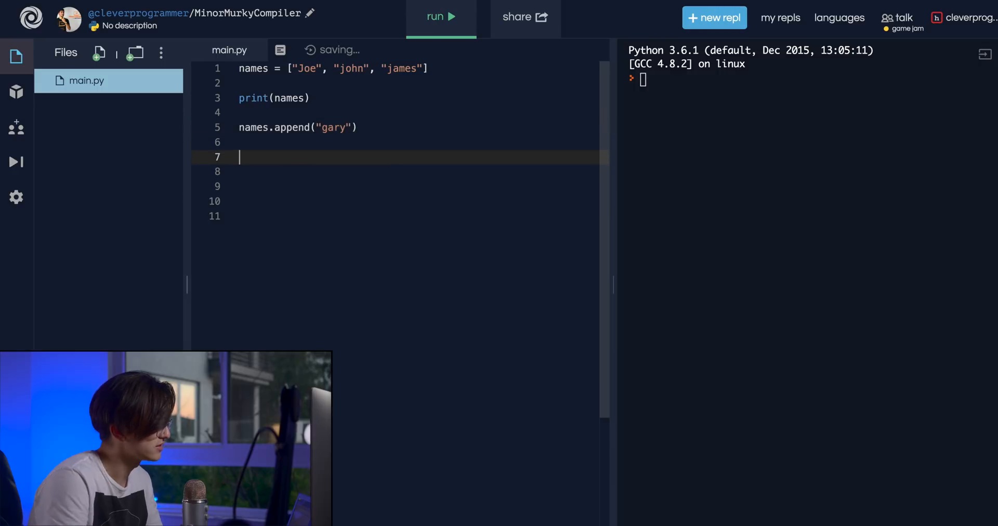
text(print(names))
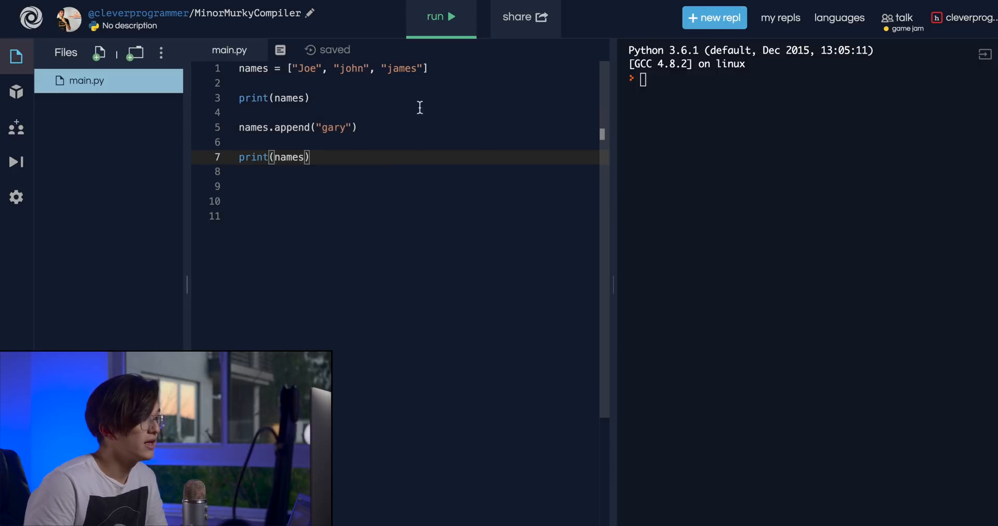
drag(287, 68, 427, 69)
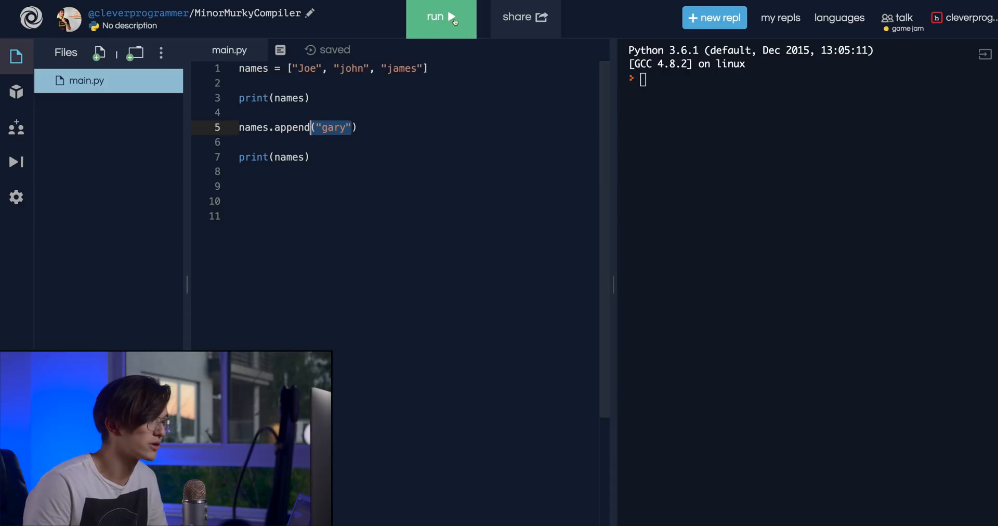
- Run main.py to output the names list before and after gary is appended
click(441, 17)
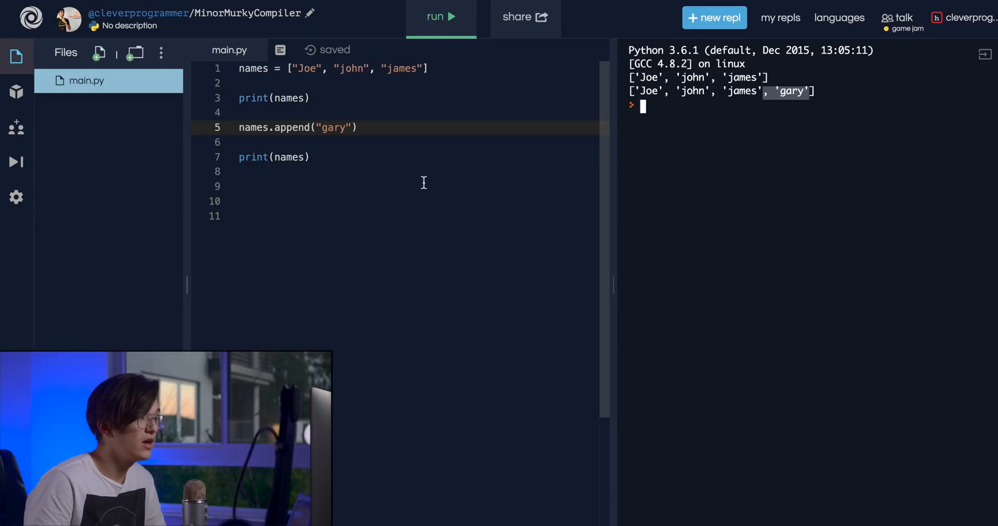
mouse_move(401, 131)
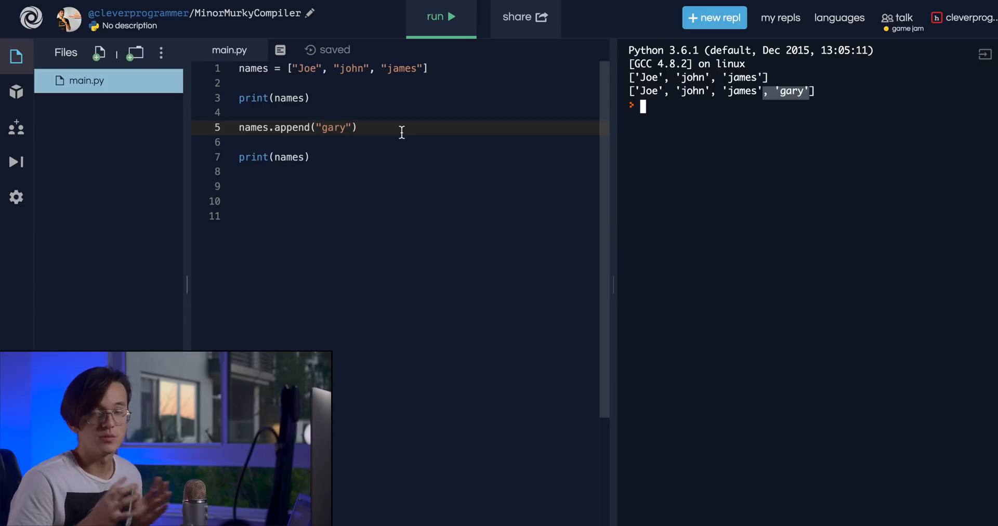
mouse_move(344, 163)
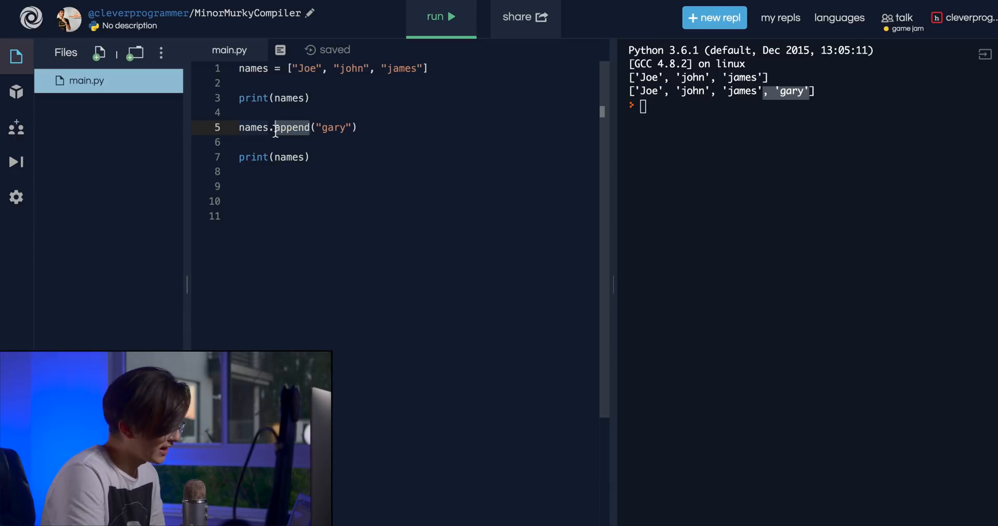
- Change line 5 to names.insert(0, "gary") instead of append
text(inserrt)
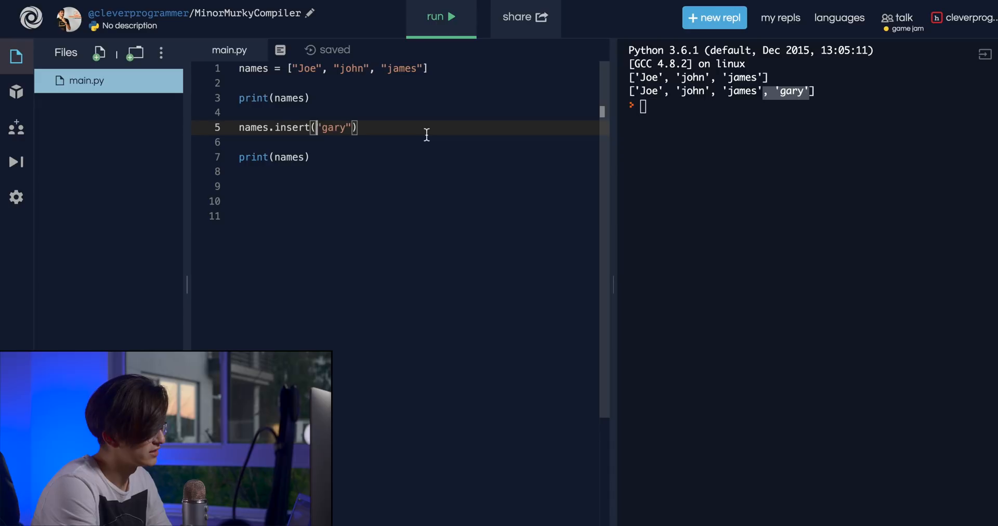
text(0,)
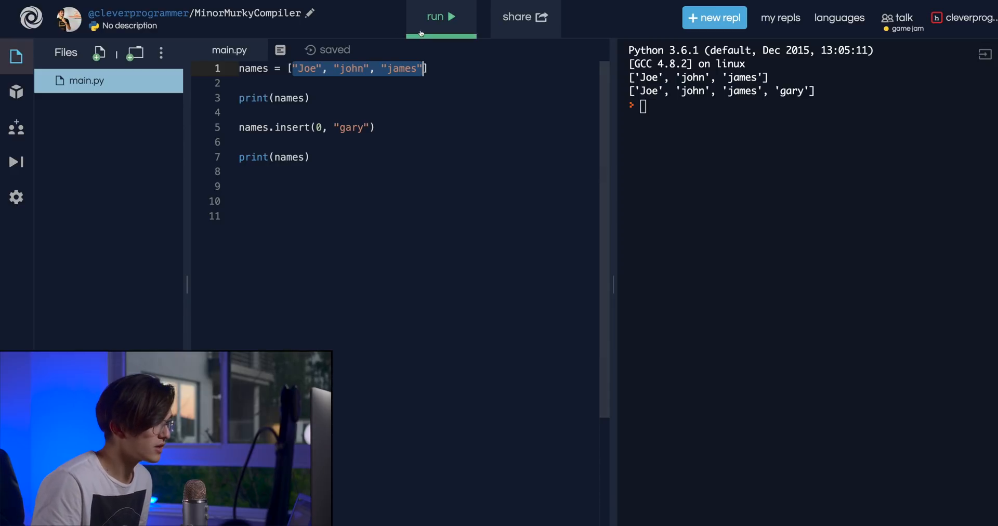
- Run names.insert with gary at index 0, then 1, then 3, ending with ['Joe', 'john', 'james', 'gary']
click(441, 16)
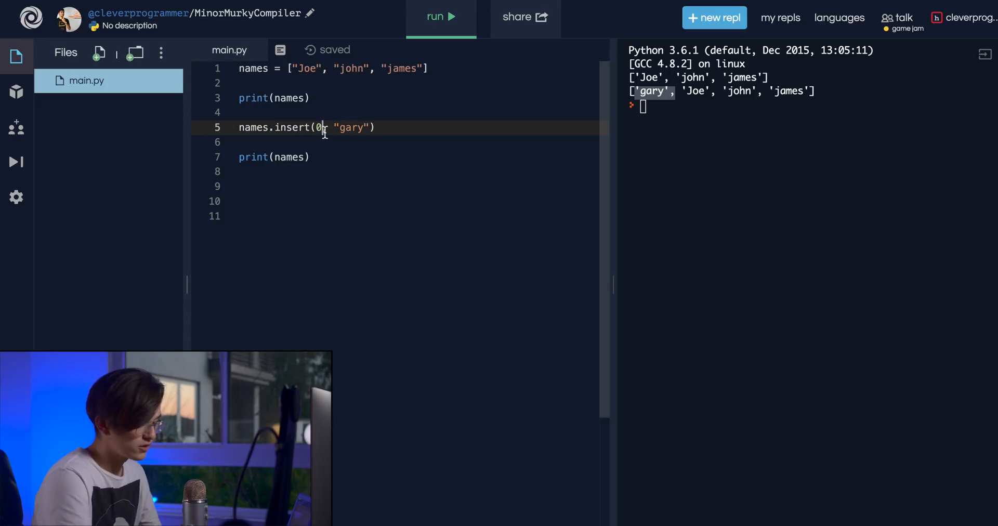
text(1)
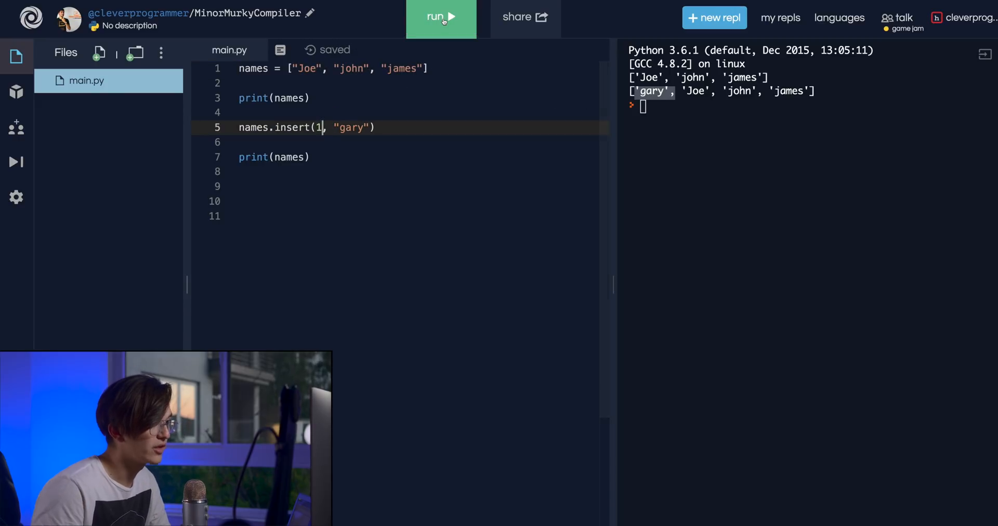
click(441, 16)
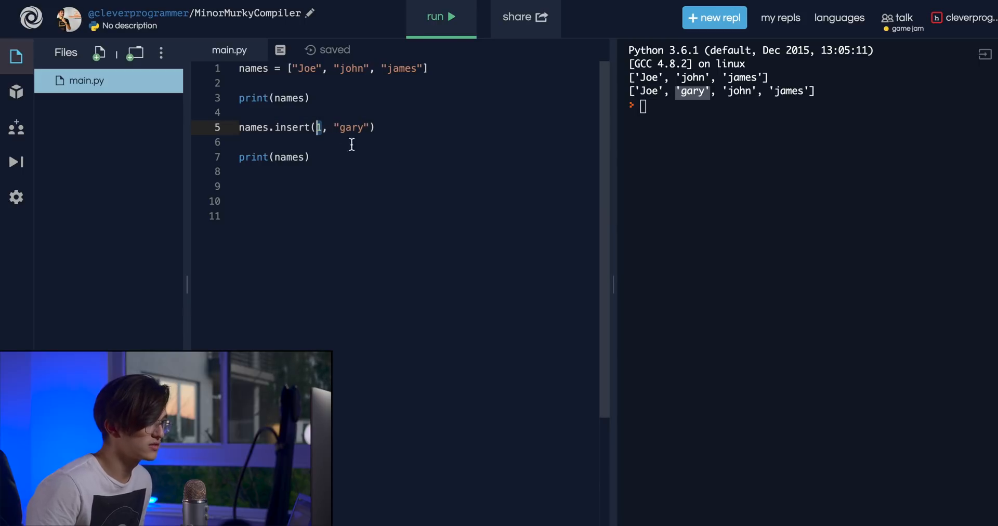
text(3)
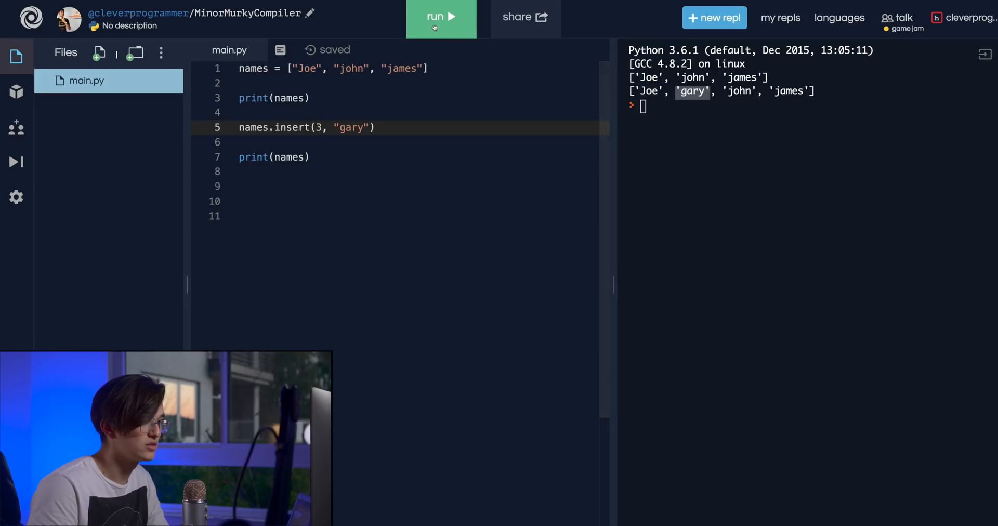
click(441, 17)
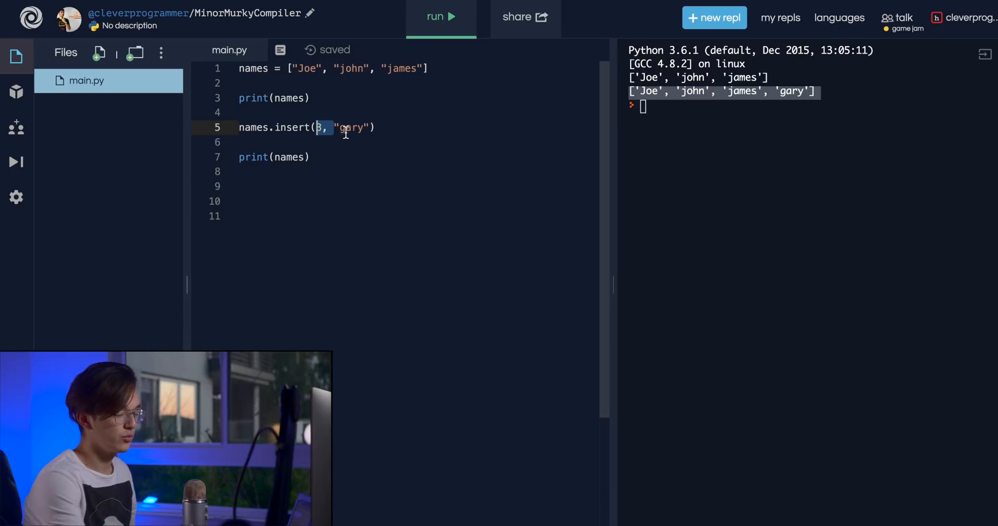
- Change the insert call on line 5 into a names.remove(...) call
key(Backspace)
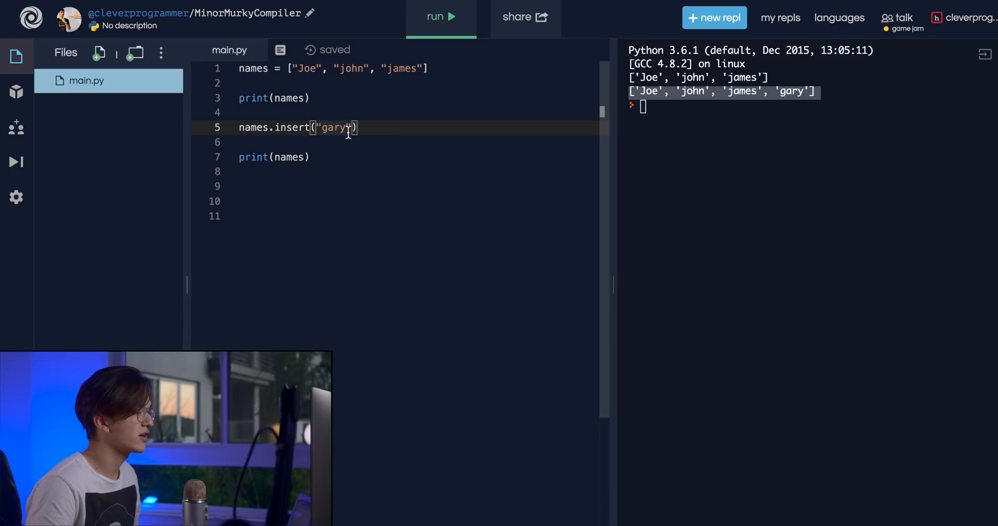
double_click(332, 128)
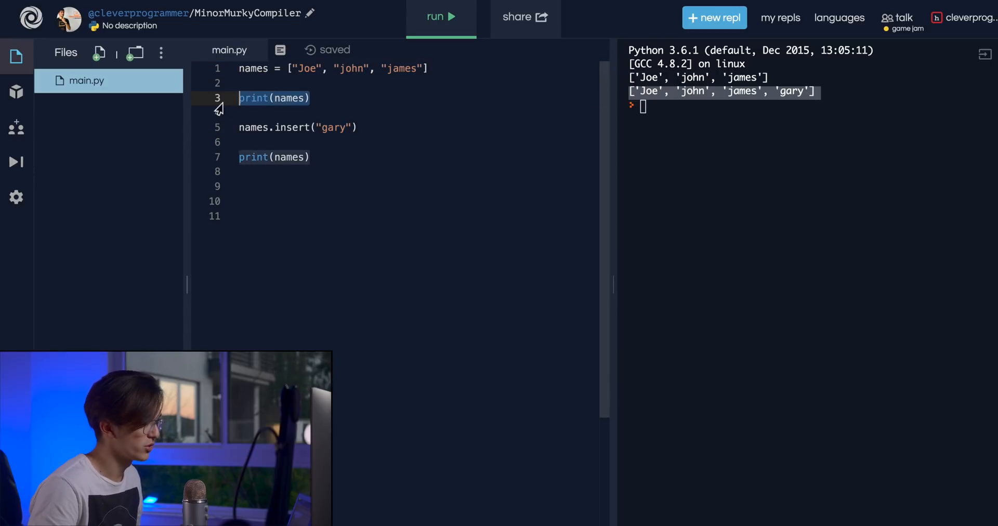
double_click(291, 128)
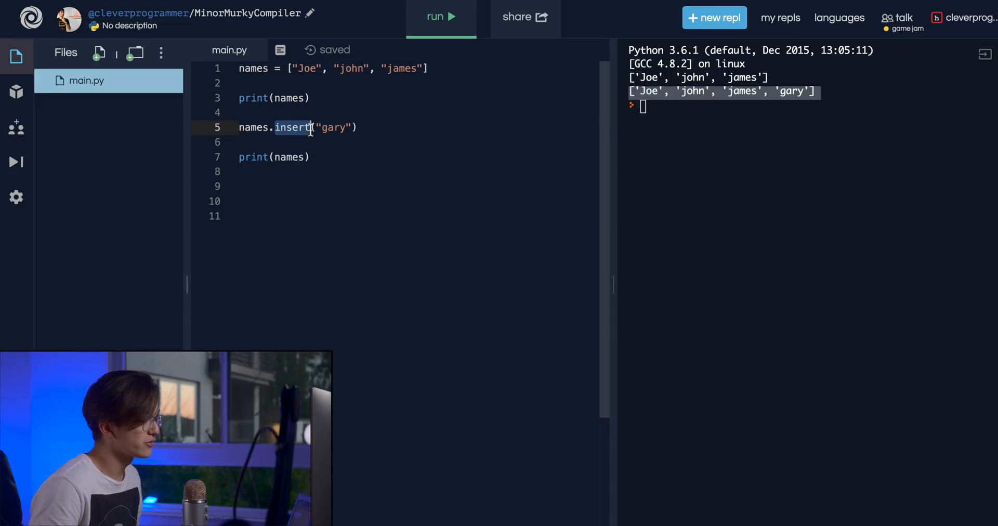
text(remove)
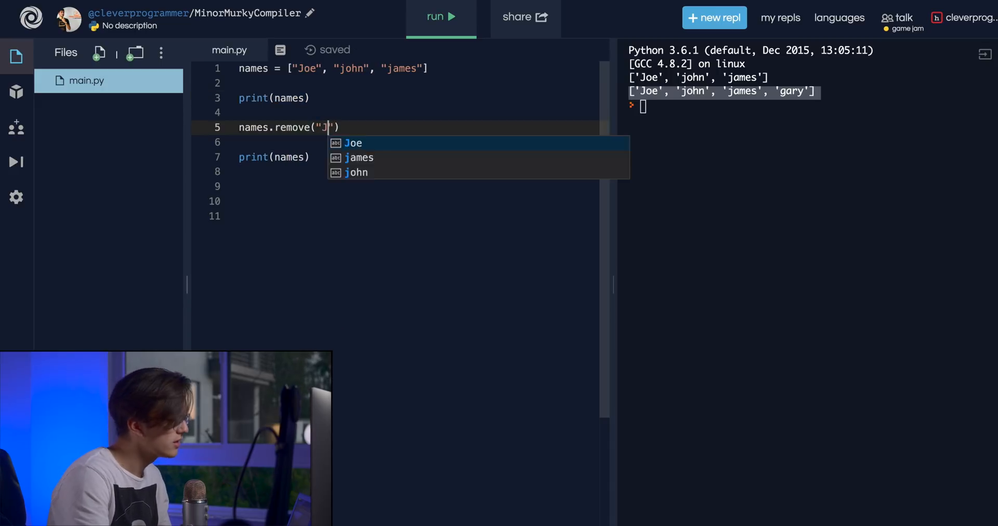
- Make the argument "john" and run, so the second list prints ['Joe', 'james']
text(oe)
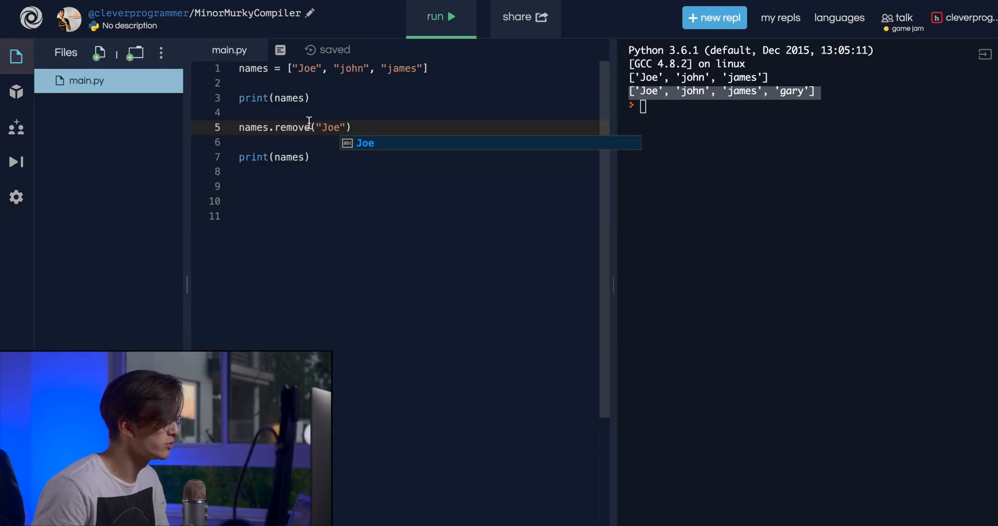
click(339, 127)
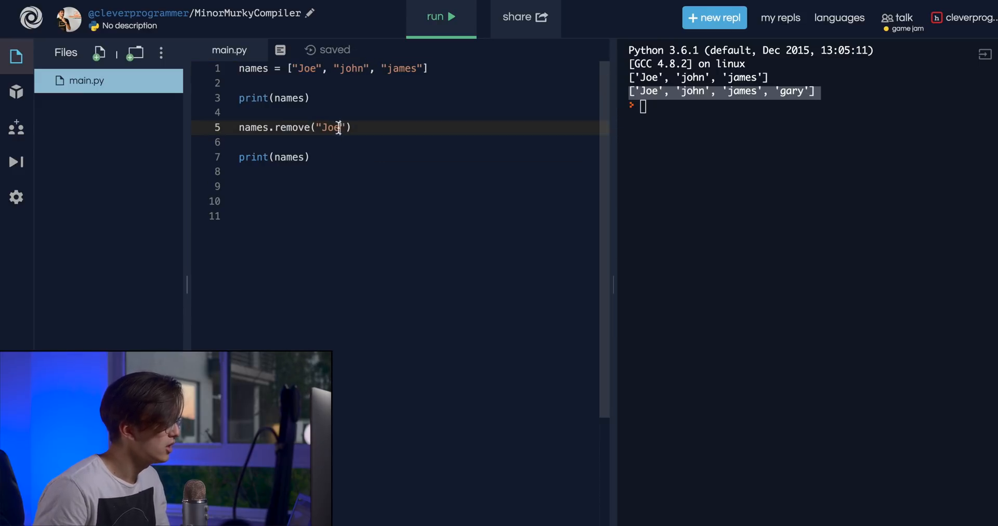
text(john)
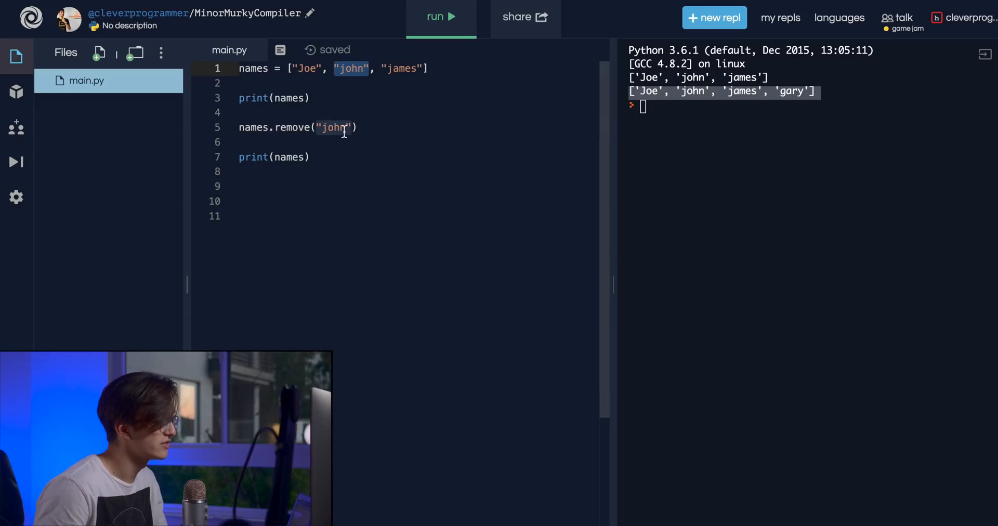
text(J)
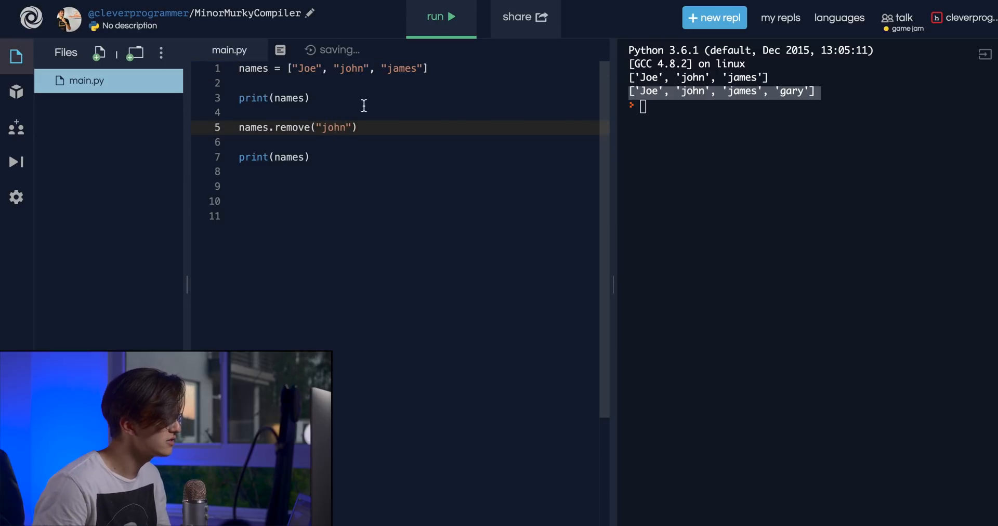
double_click(350, 68)
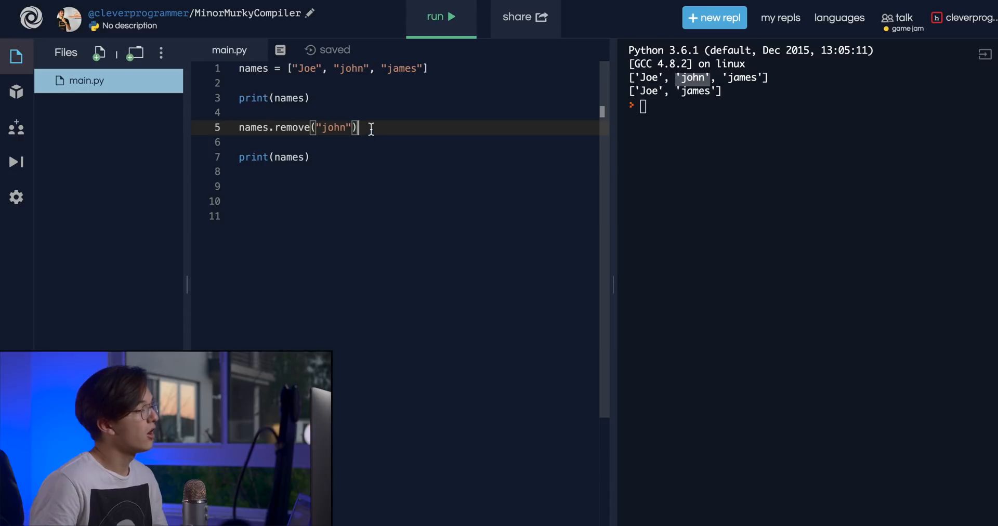
mouse_move(362, 147)
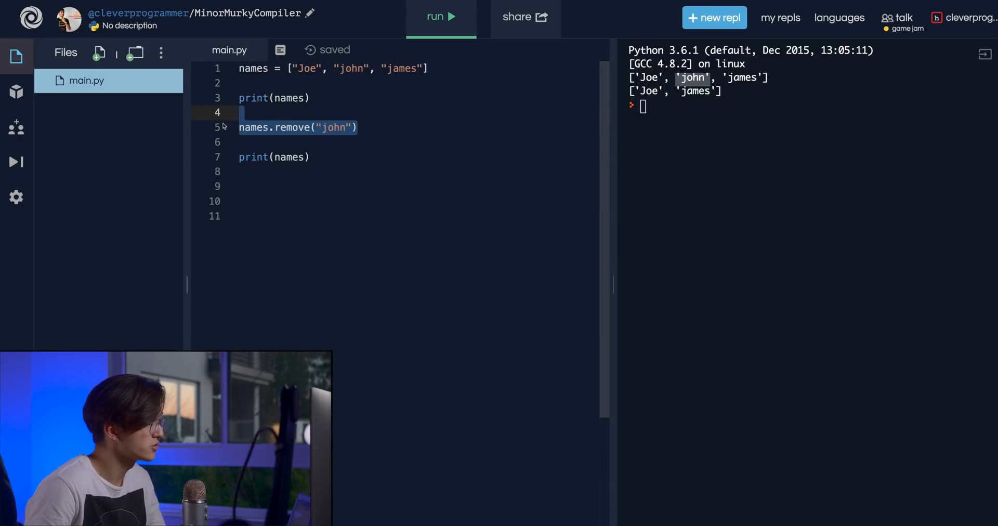
- Replace line 5 with names.reverse() and run to print ['james', 'john', 'Joe'], then start a new line
text(rerevers)
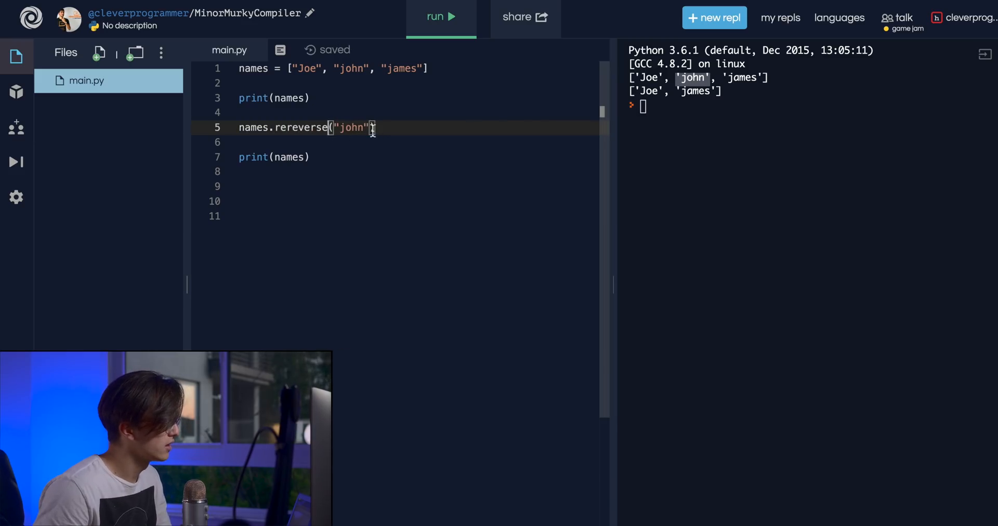
text(reverse)
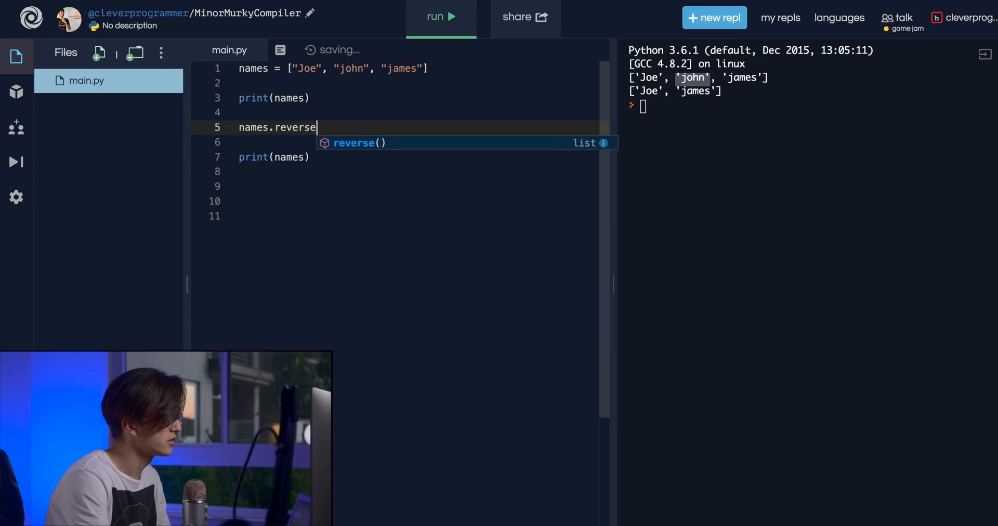
text(())
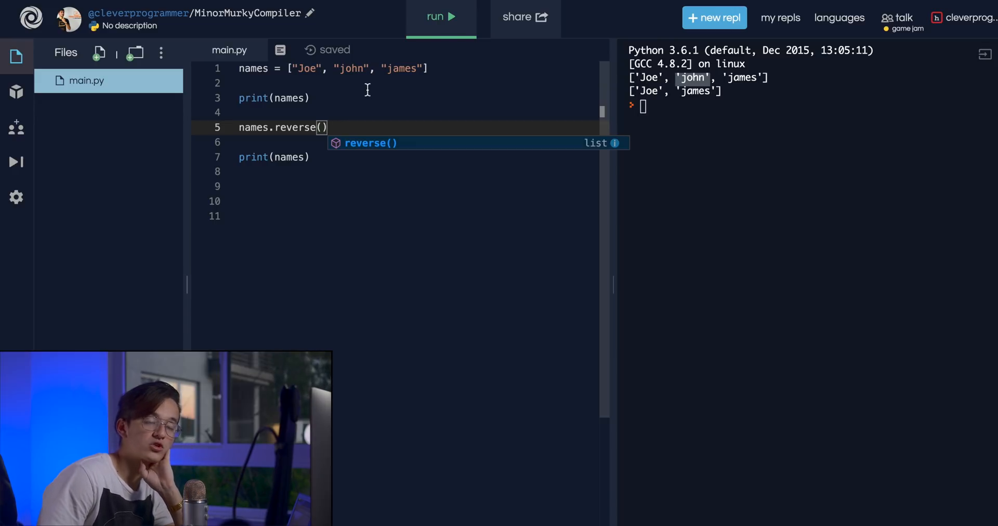
mouse_move(473, 123)
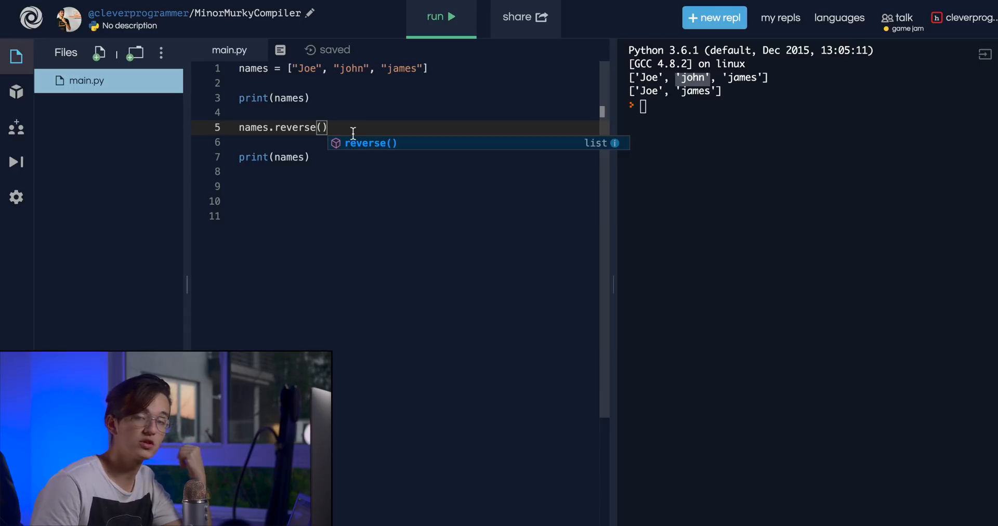
mouse_move(330, 128)
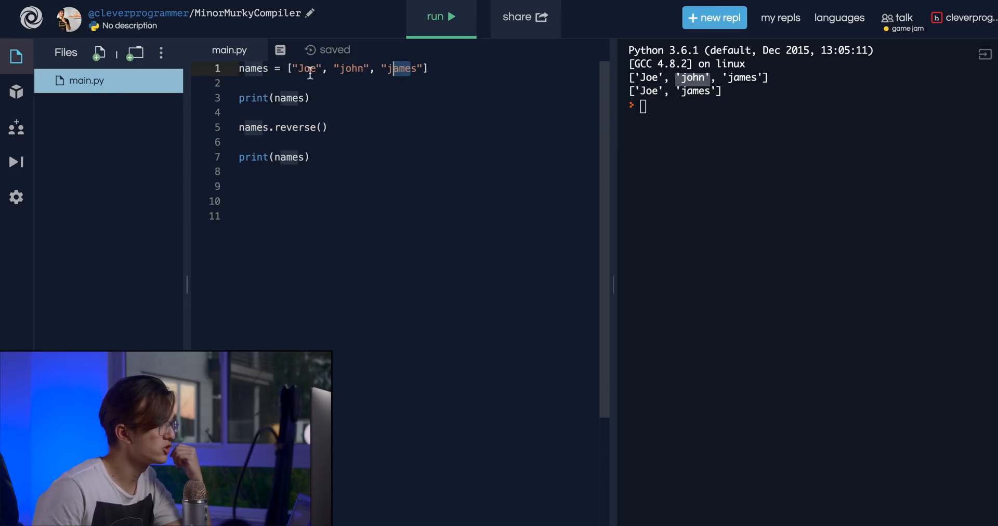
click(441, 17)
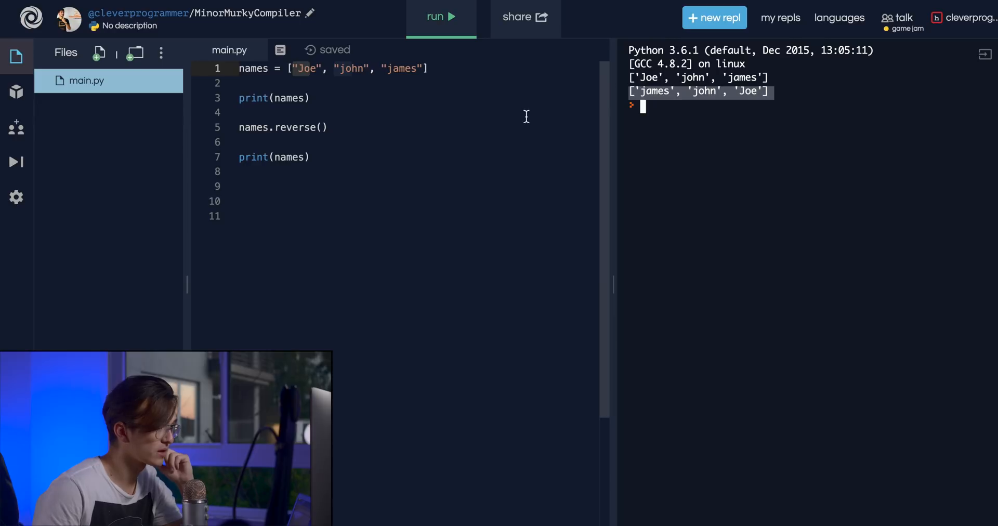
click(321, 128)
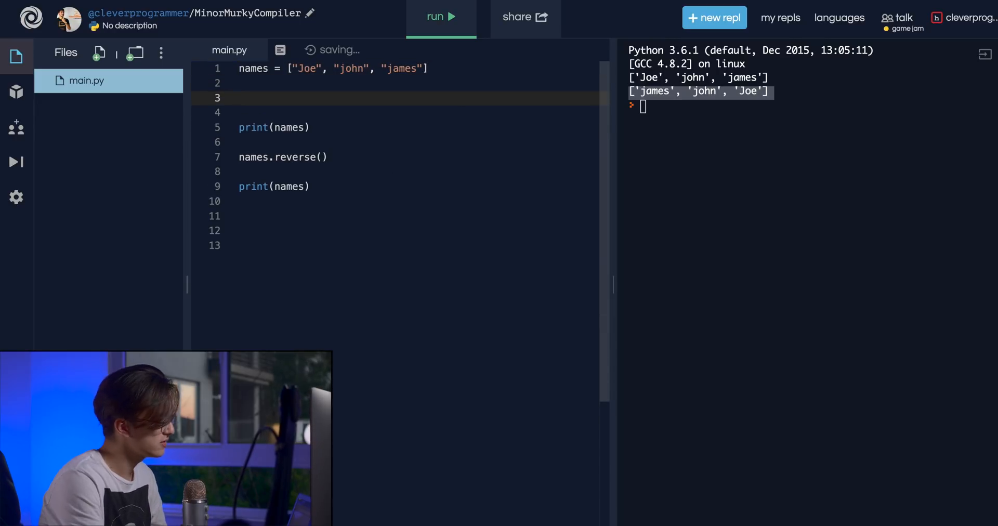
- Write numbers = [6, 4, 2, 9, 12], replacing placeholder values 1, 2, 3, 4
text(numbers = [)
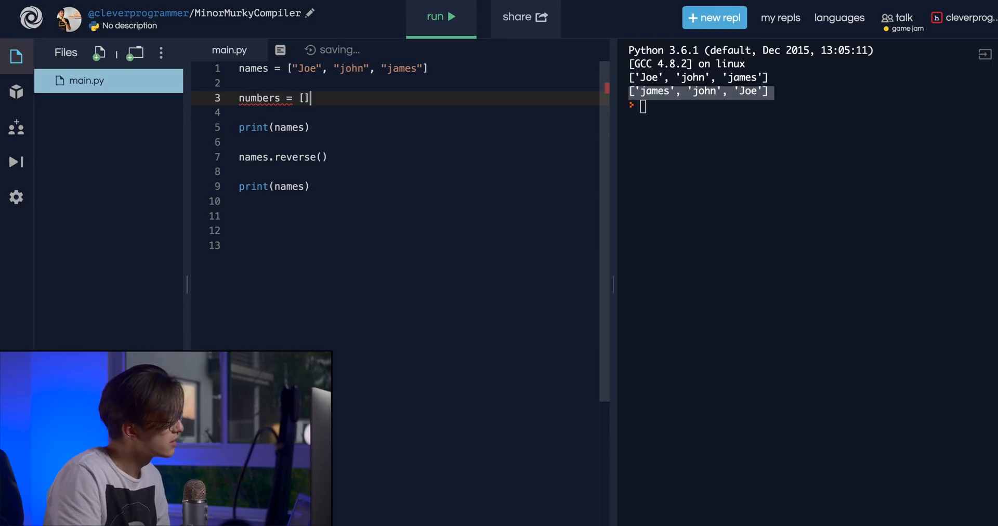
text(1,)
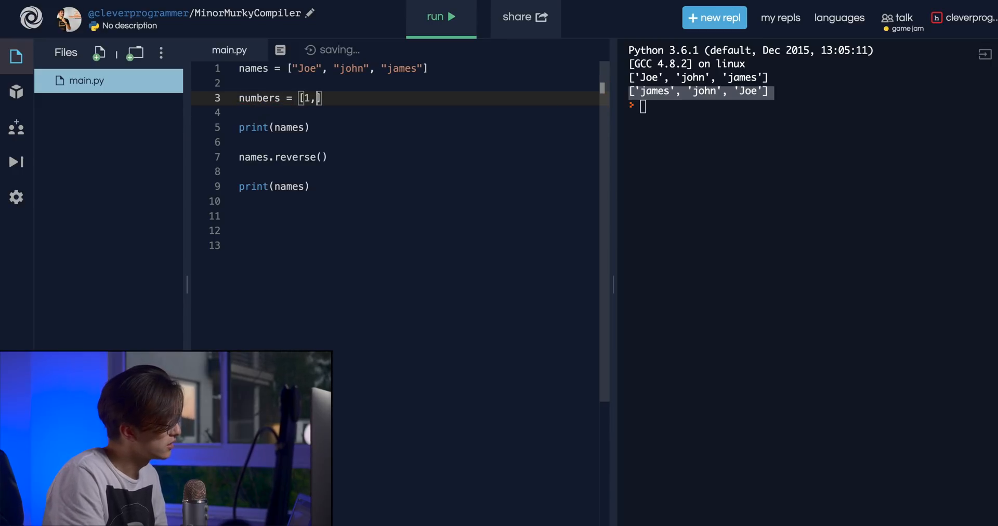
text(2, 3, 4)
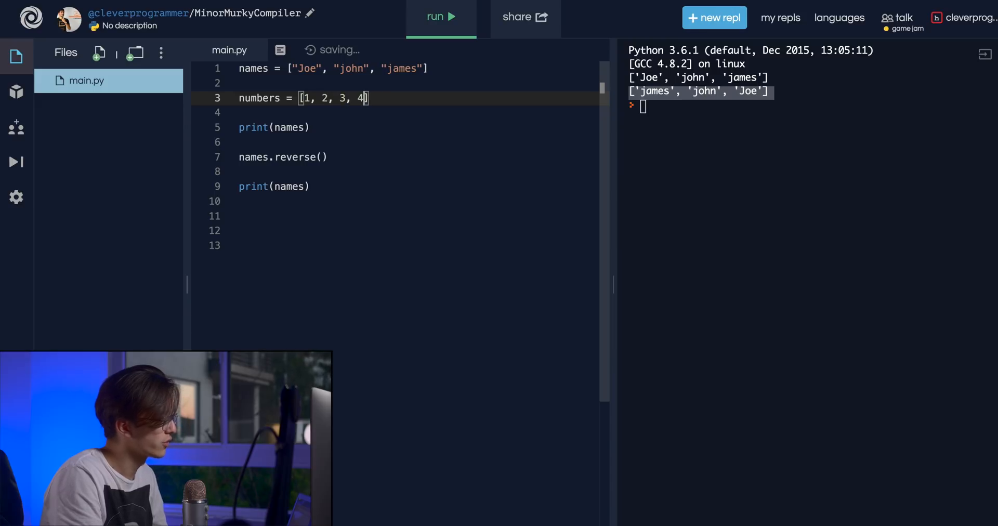
key(Backspace)
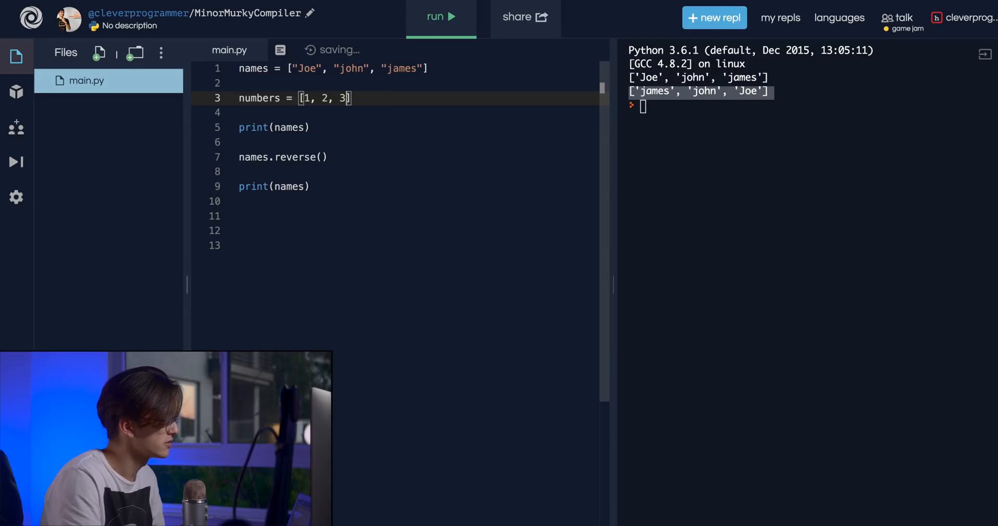
text(6)
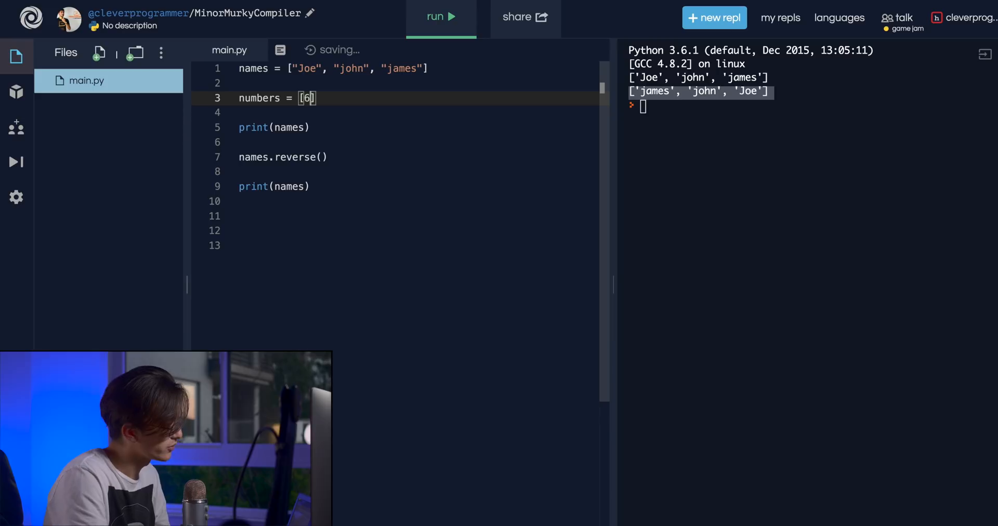
text(, 4,)
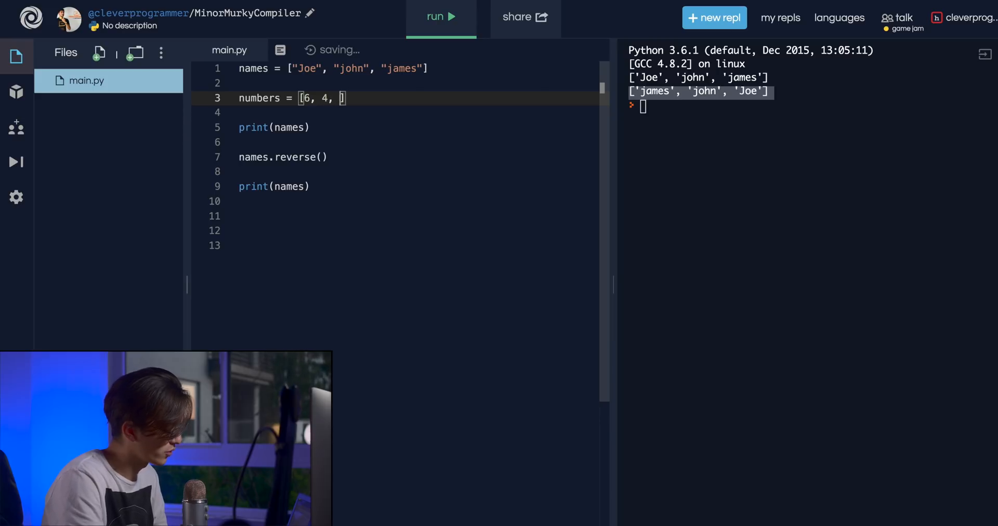
text(2, 9, 12)
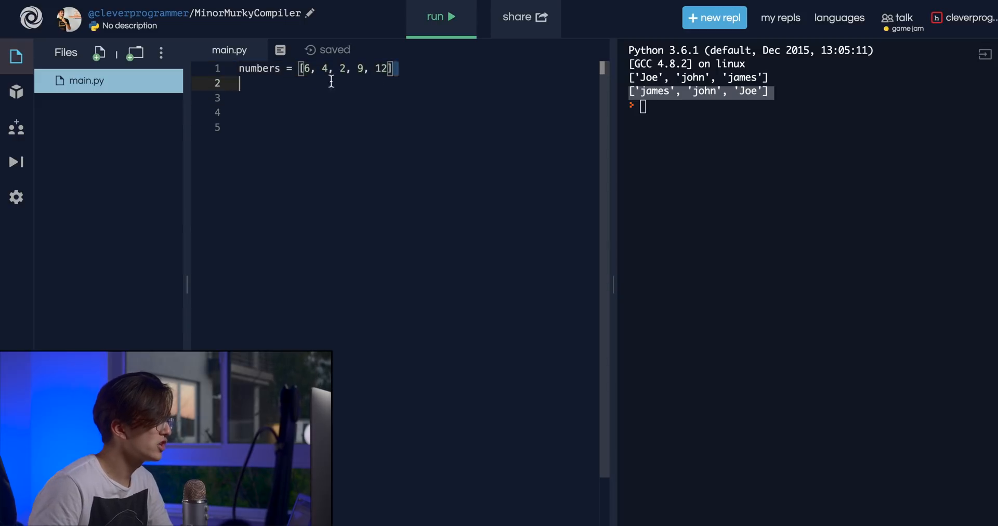
- Close the list, add print(numbers) and numbers.sort() below it
text(])
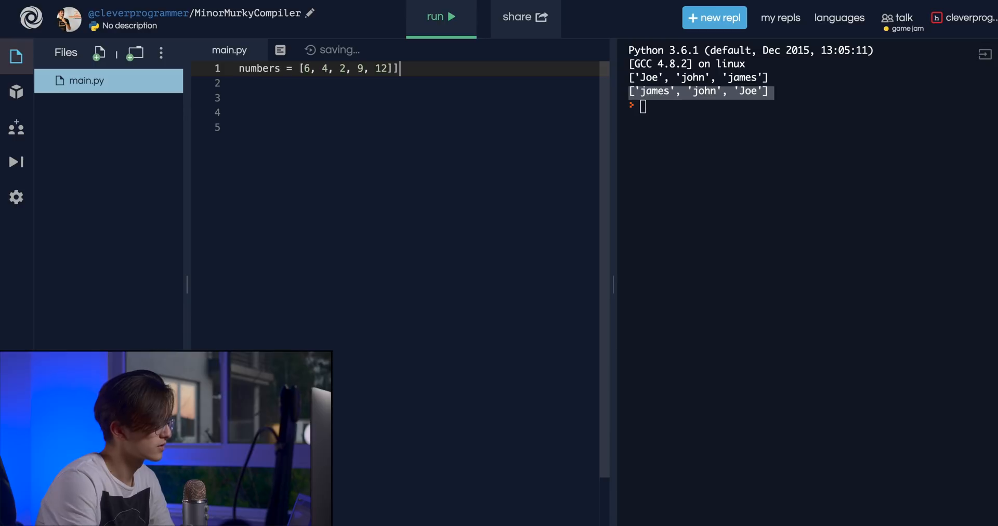
text(print()
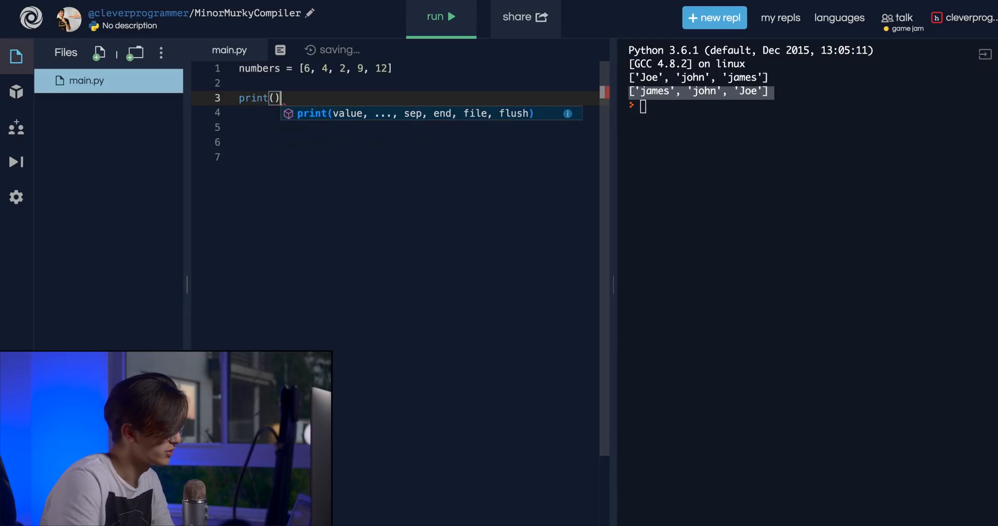
text(number)
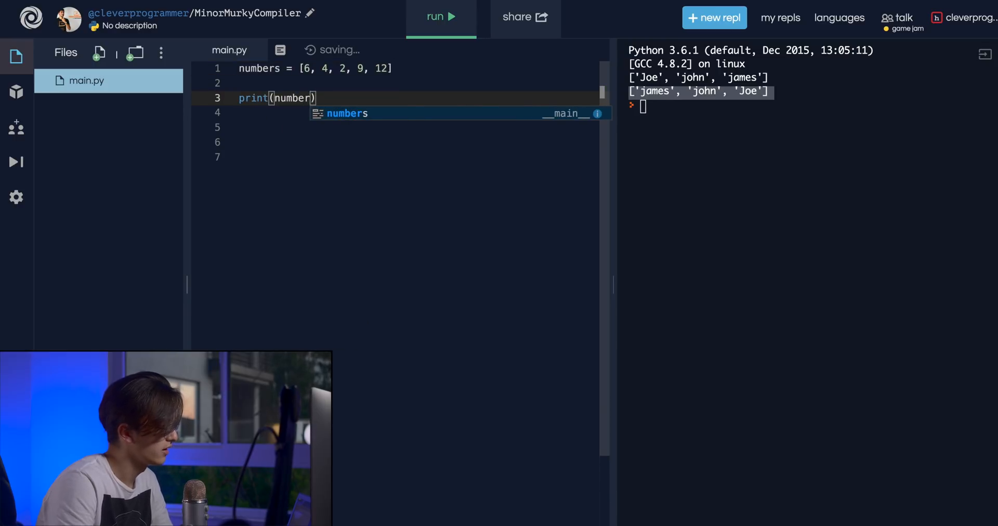
key(Enter)
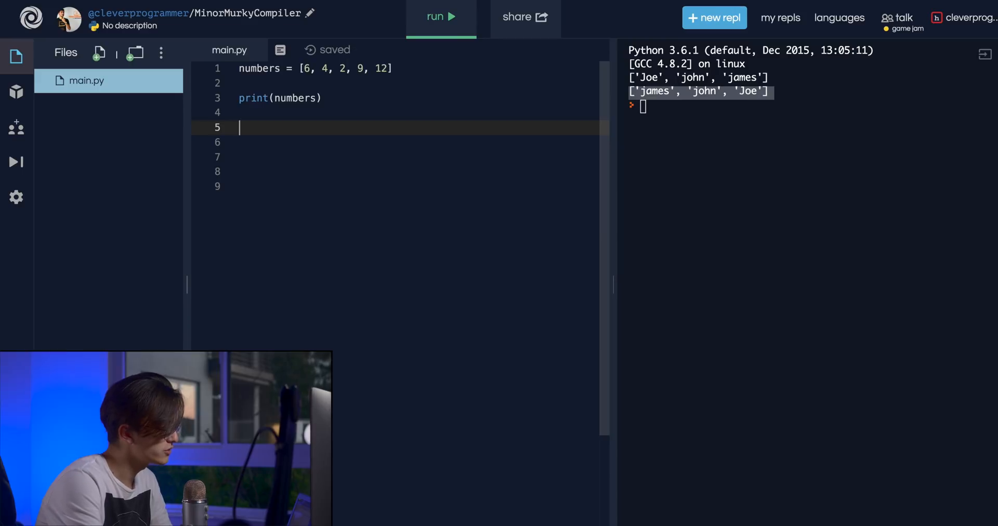
text(numbers.s)
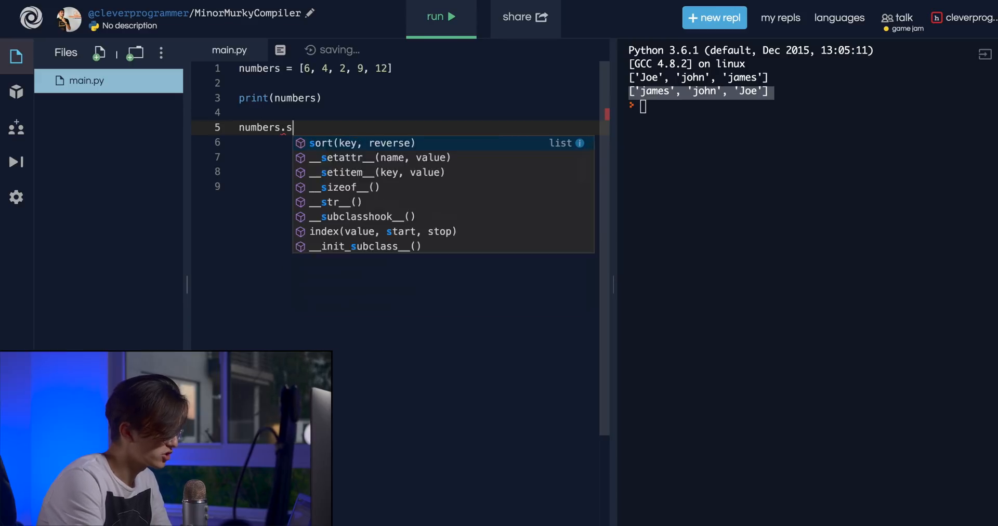
text(ort())
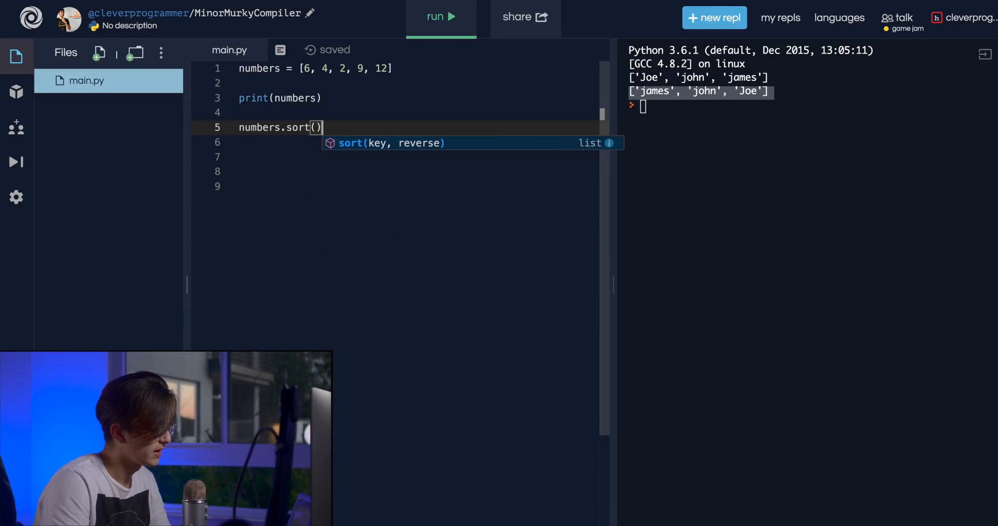
key(Backspace)
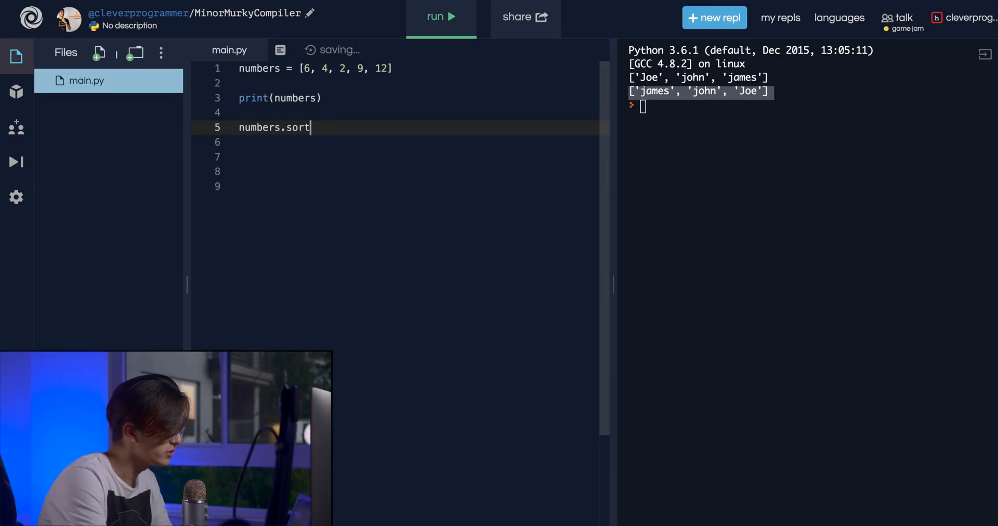
text(())
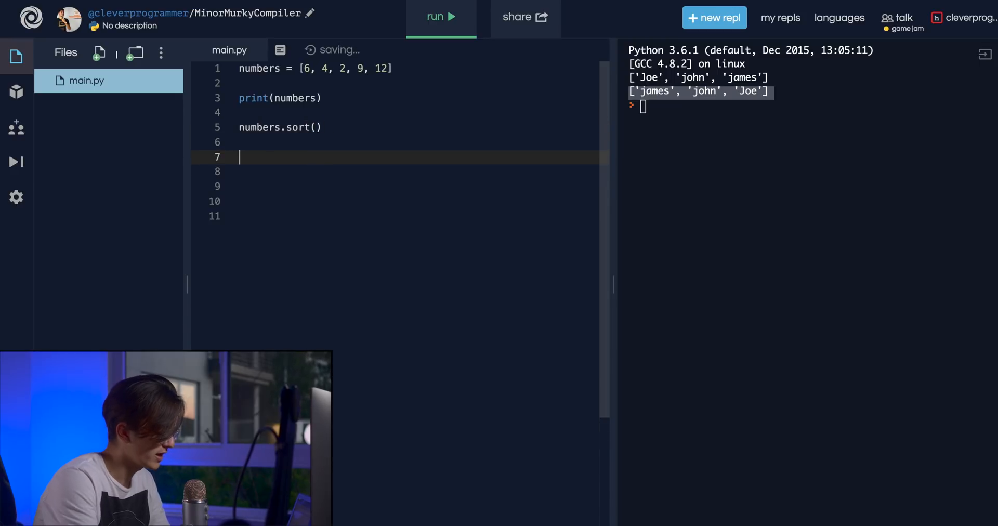
- Add a second print(numbers) and run to show [6, 4, 2, 9, 12] then [2, 4, 6, 9, 12]
text(print())
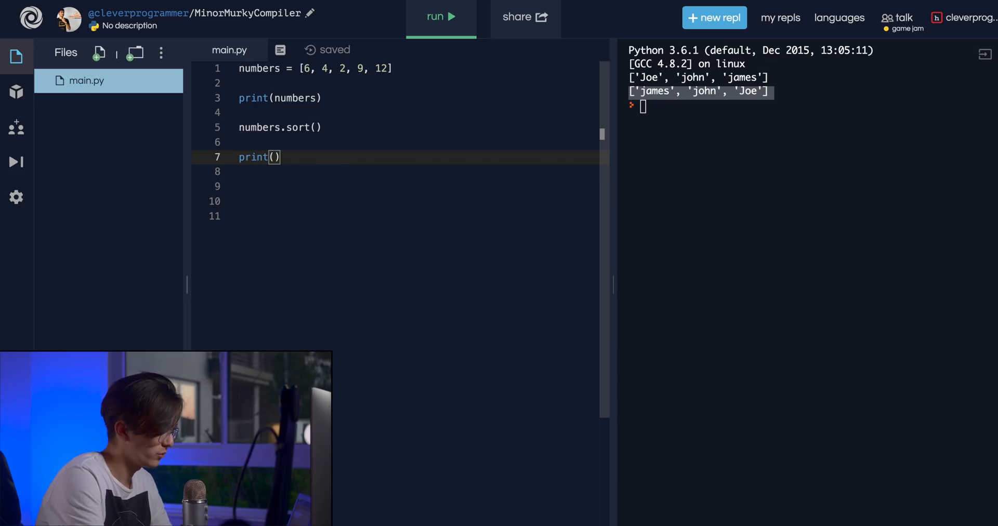
text(numbers)
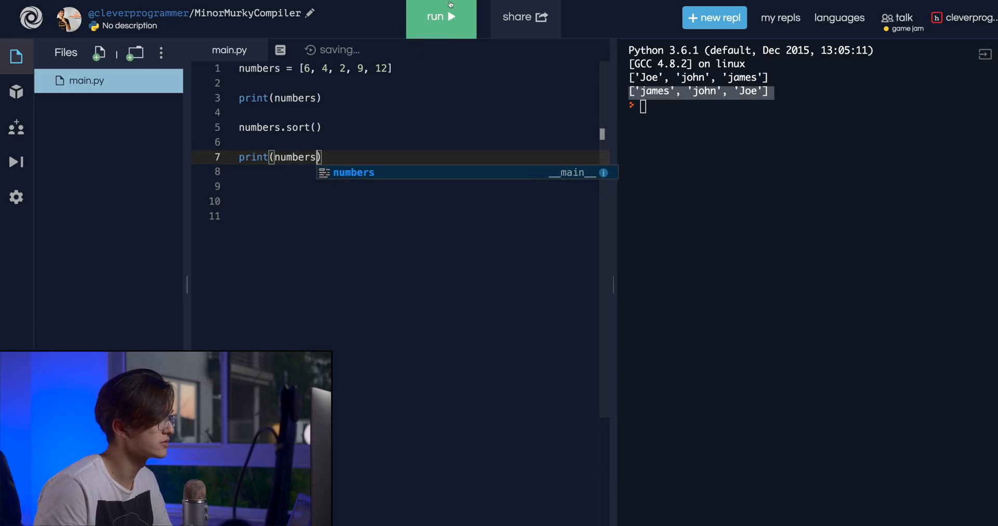
click(441, 17)
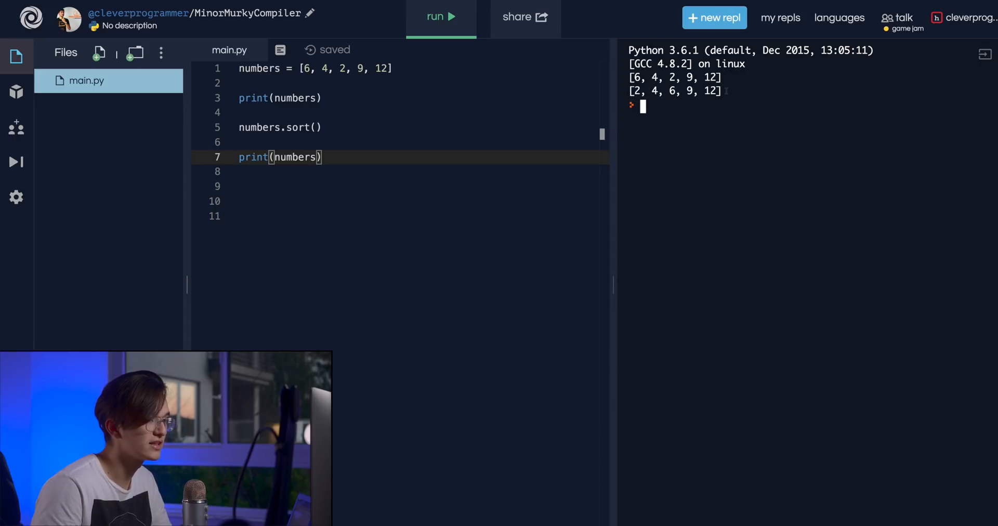
text(for number)
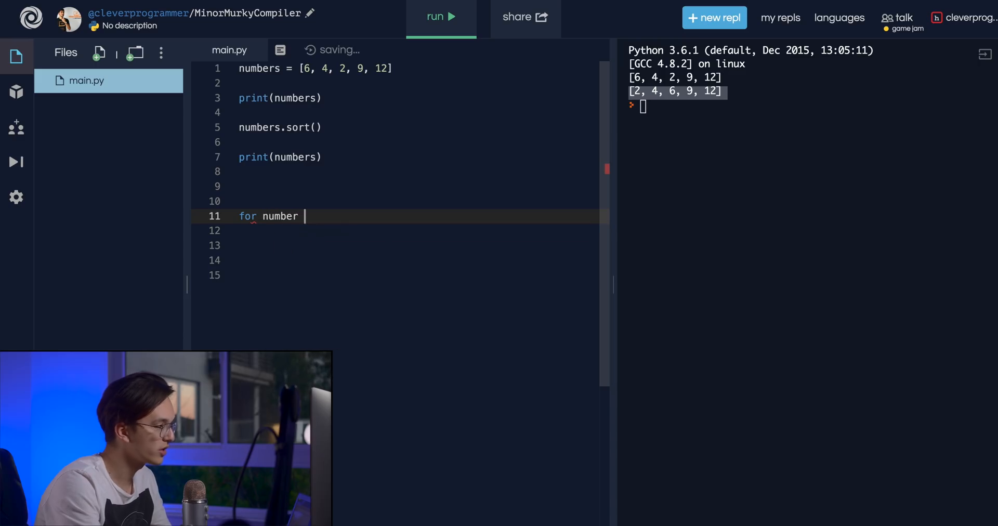
- Finish for number in numbers: print(number) and run, printing 2, 4, 6, 9, 12 on separate lines
text(in numbers:)
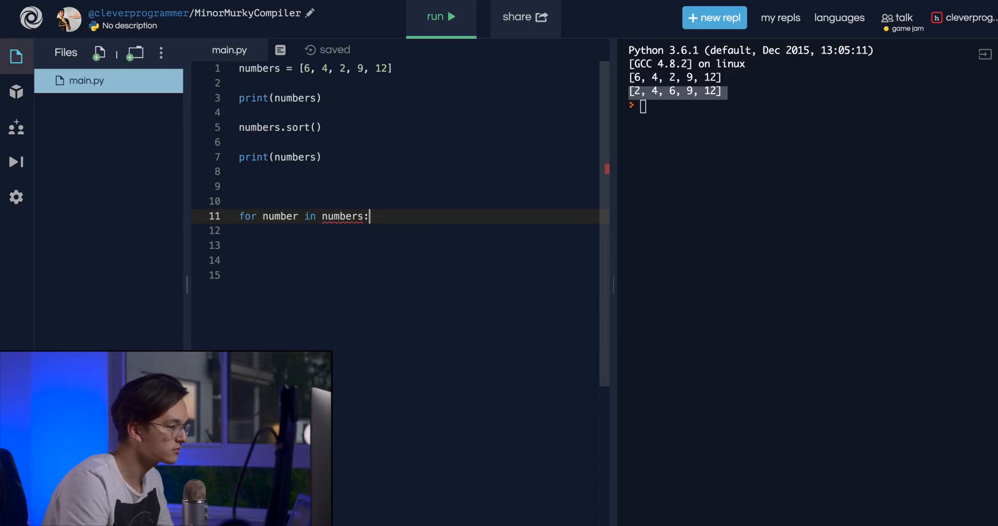
text(print)
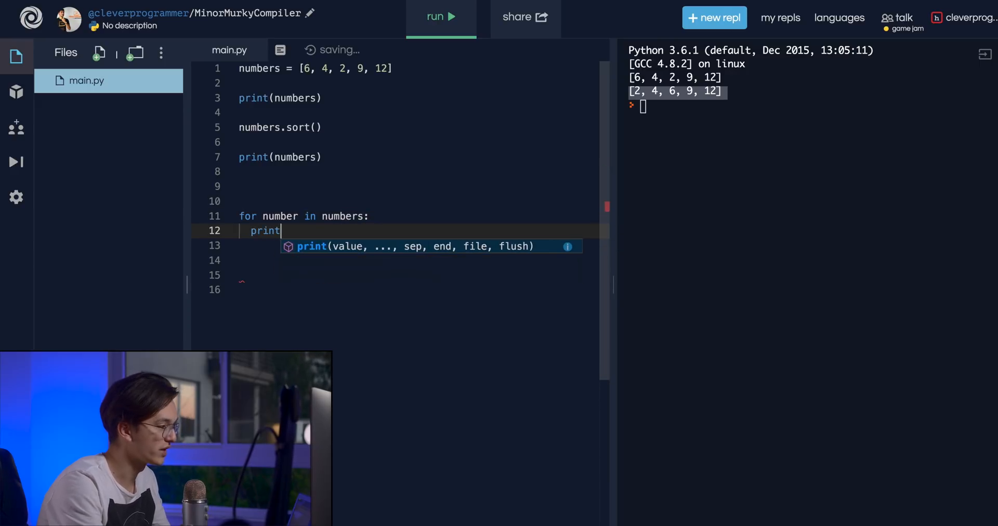
text((numb)
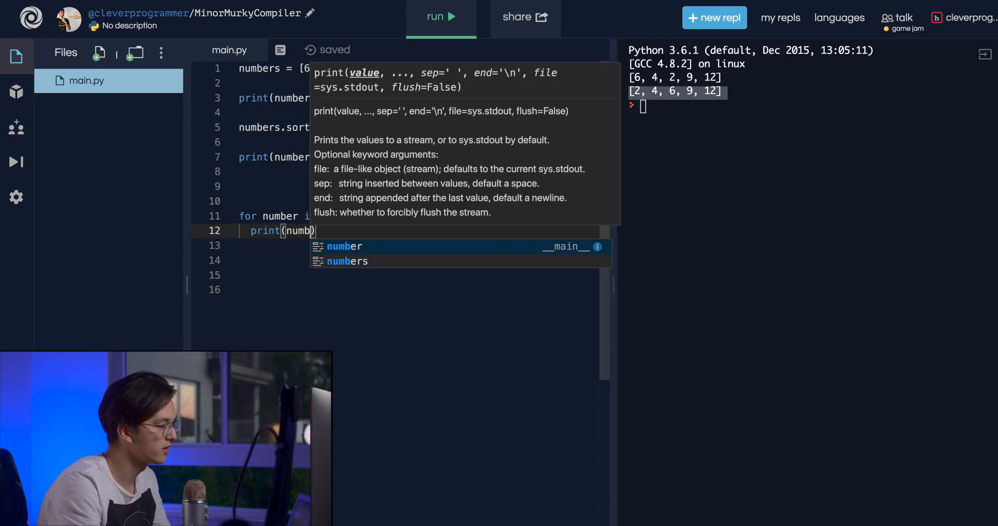
click(441, 16)
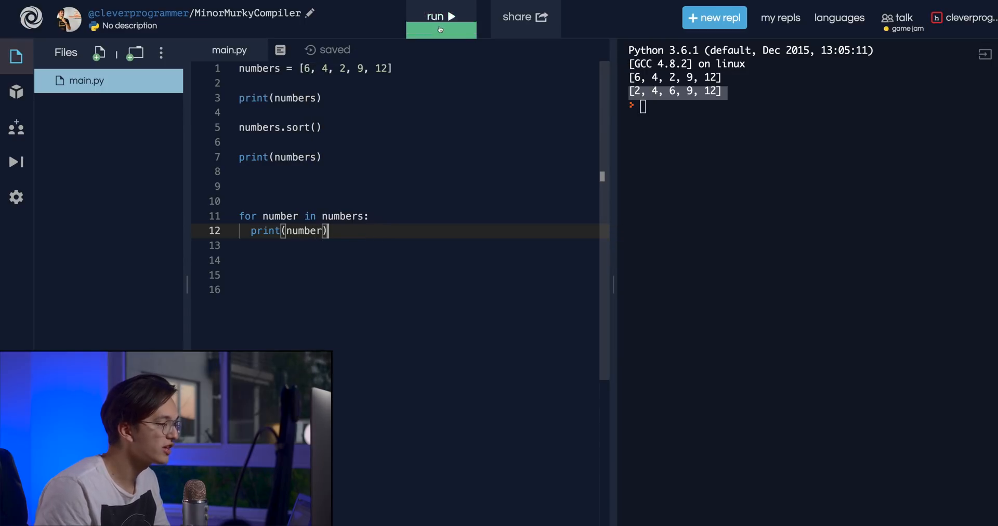
click(440, 17)
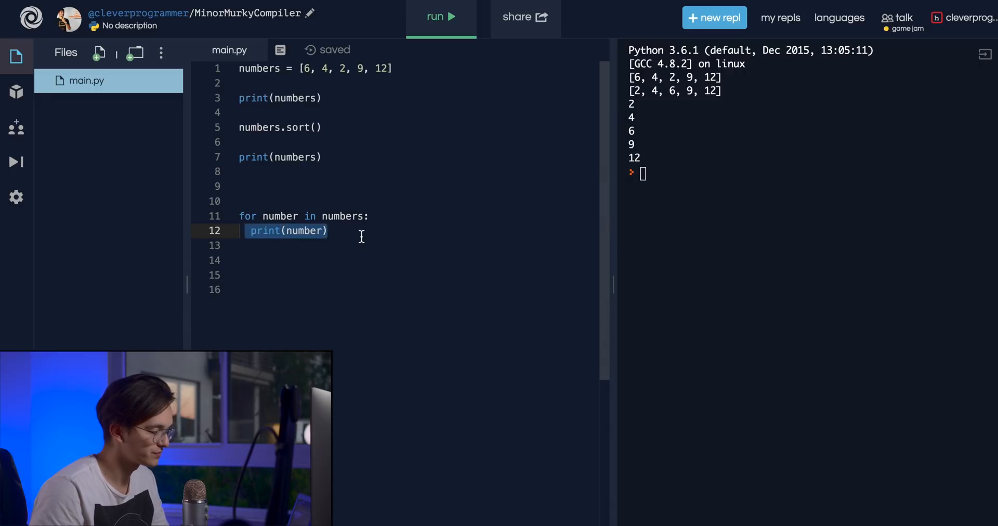
double_click(341, 216)
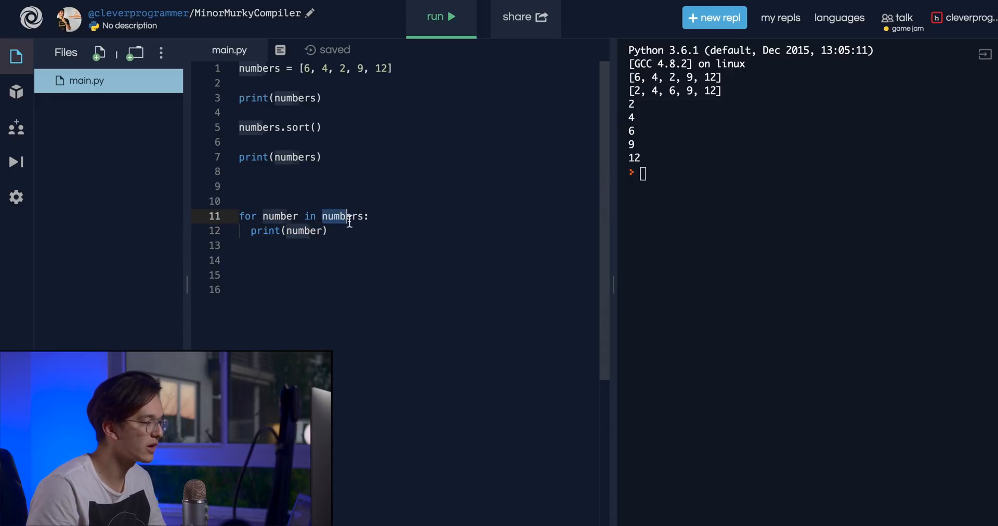